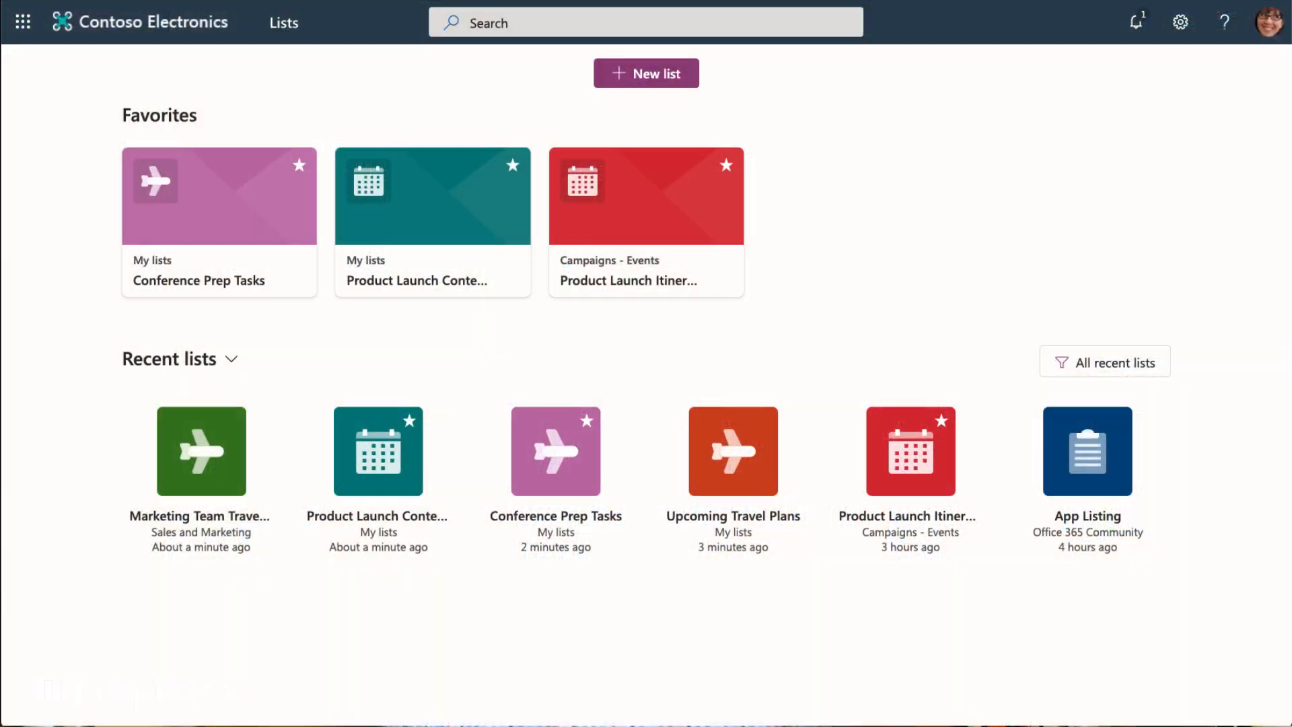
{"action": "mouse_move", "coordinate": [688, 79]}
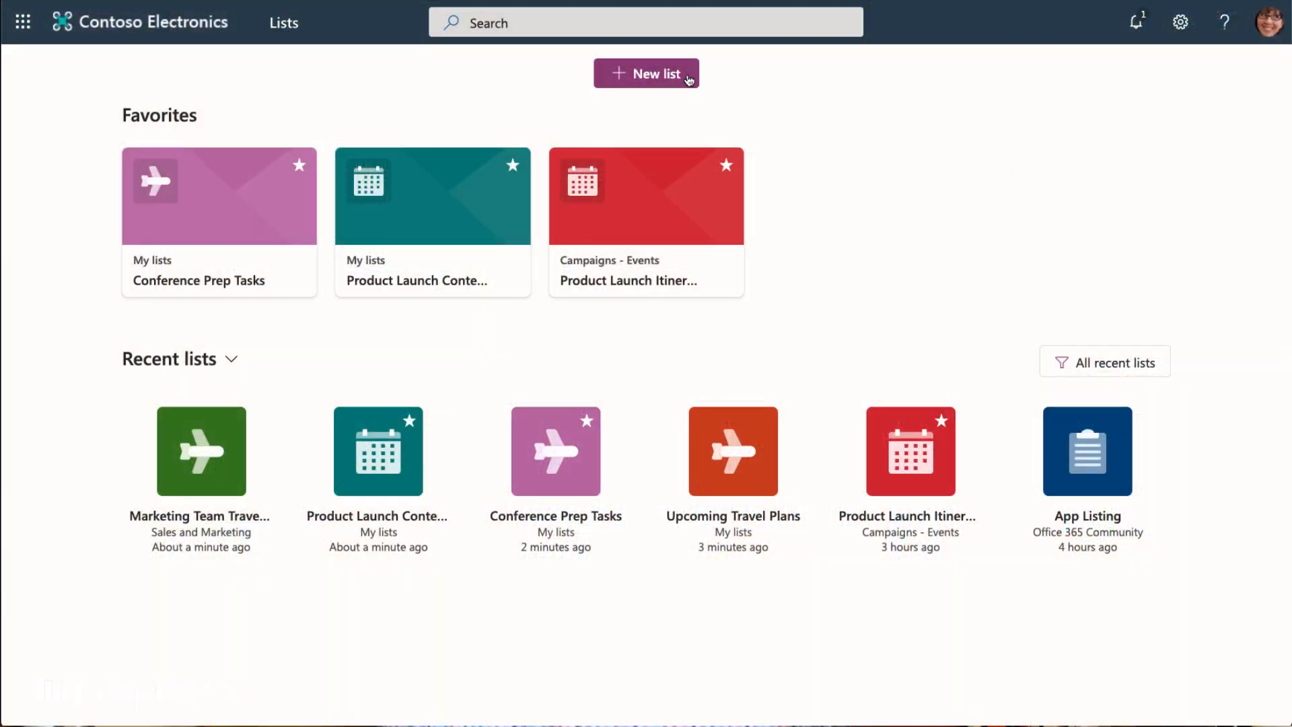
Preview the Event itinerary, Employee onboarding, Issue tracker and Recruitment tracker templates, then use Asset manager.
{"action": "left_click", "coordinate": [646, 74]}
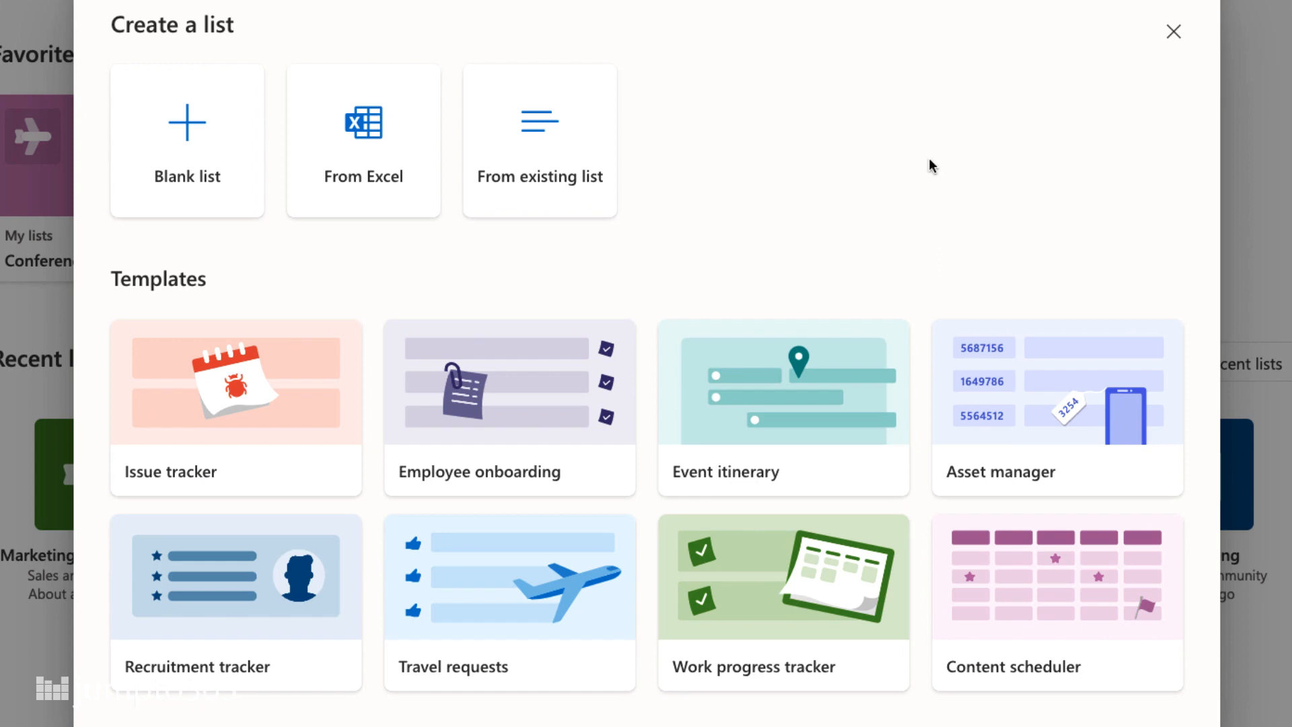
{"action": "left_click", "coordinate": [782, 403]}
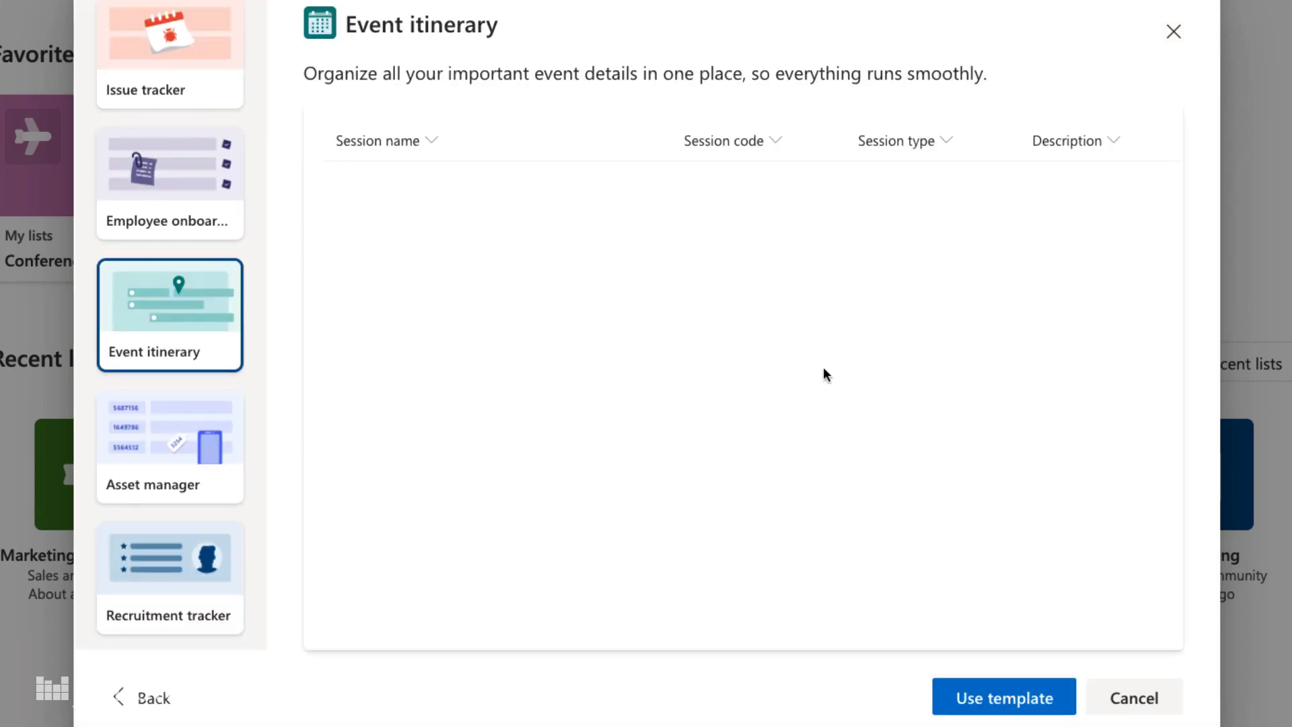
{"action": "left_click", "coordinate": [170, 182]}
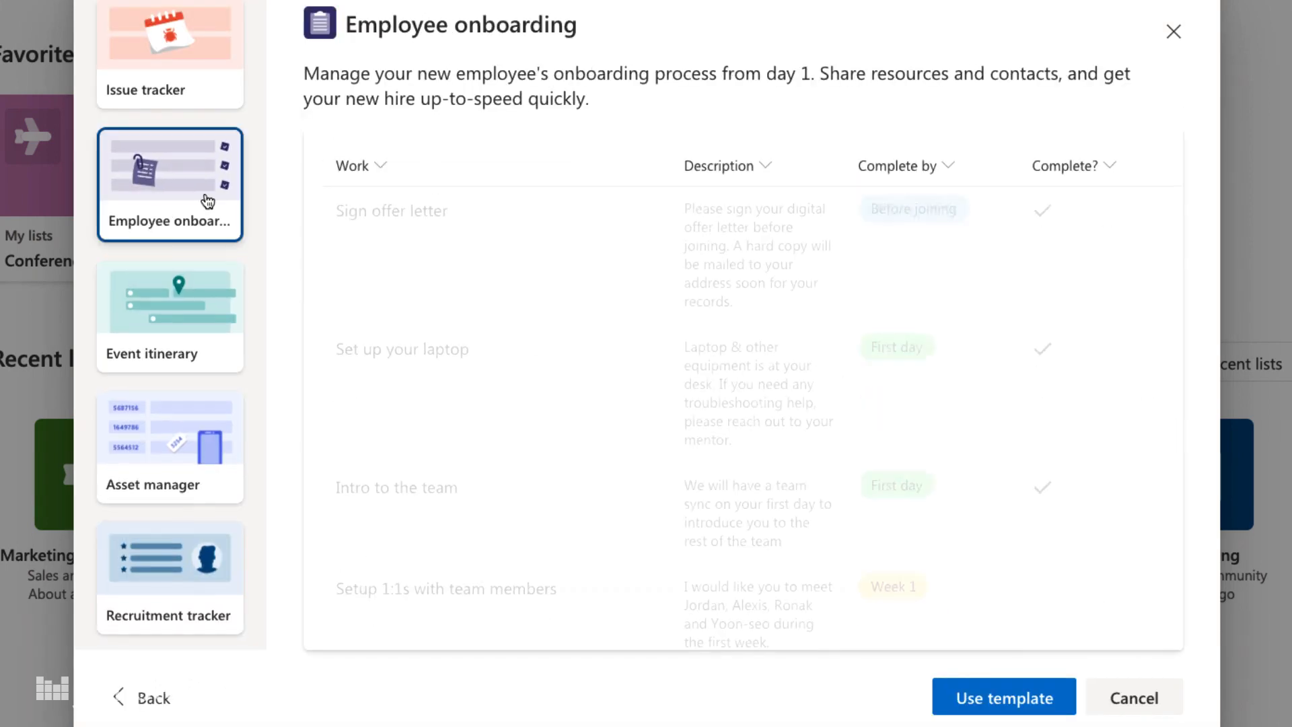
{"action": "left_click", "coordinate": [169, 51]}
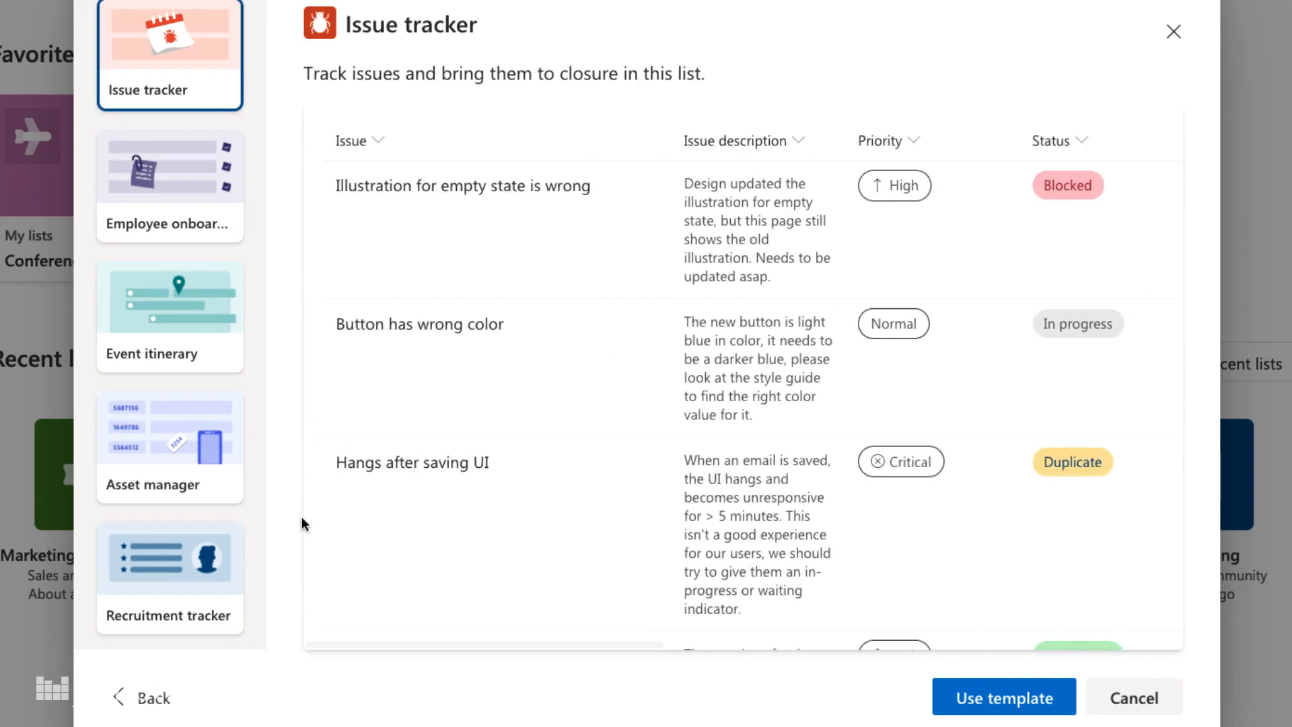
{"action": "left_click", "coordinate": [169, 568]}
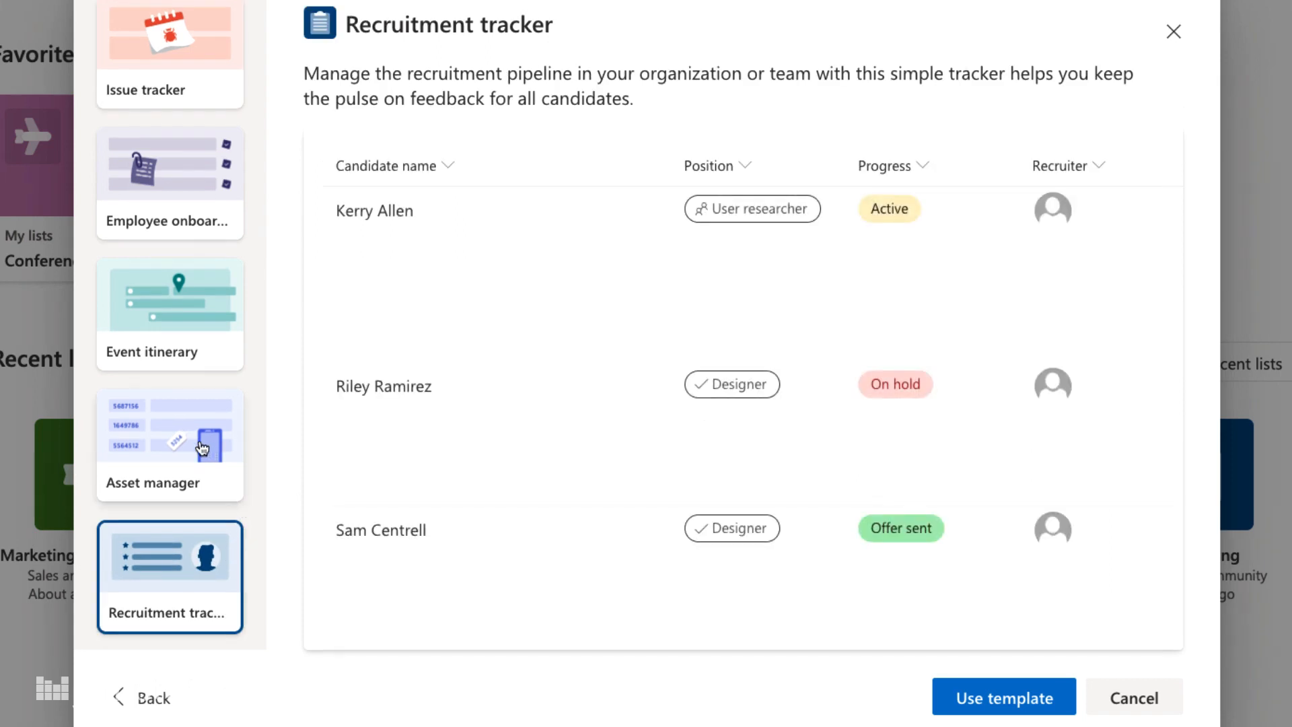
{"action": "left_click", "coordinate": [170, 445]}
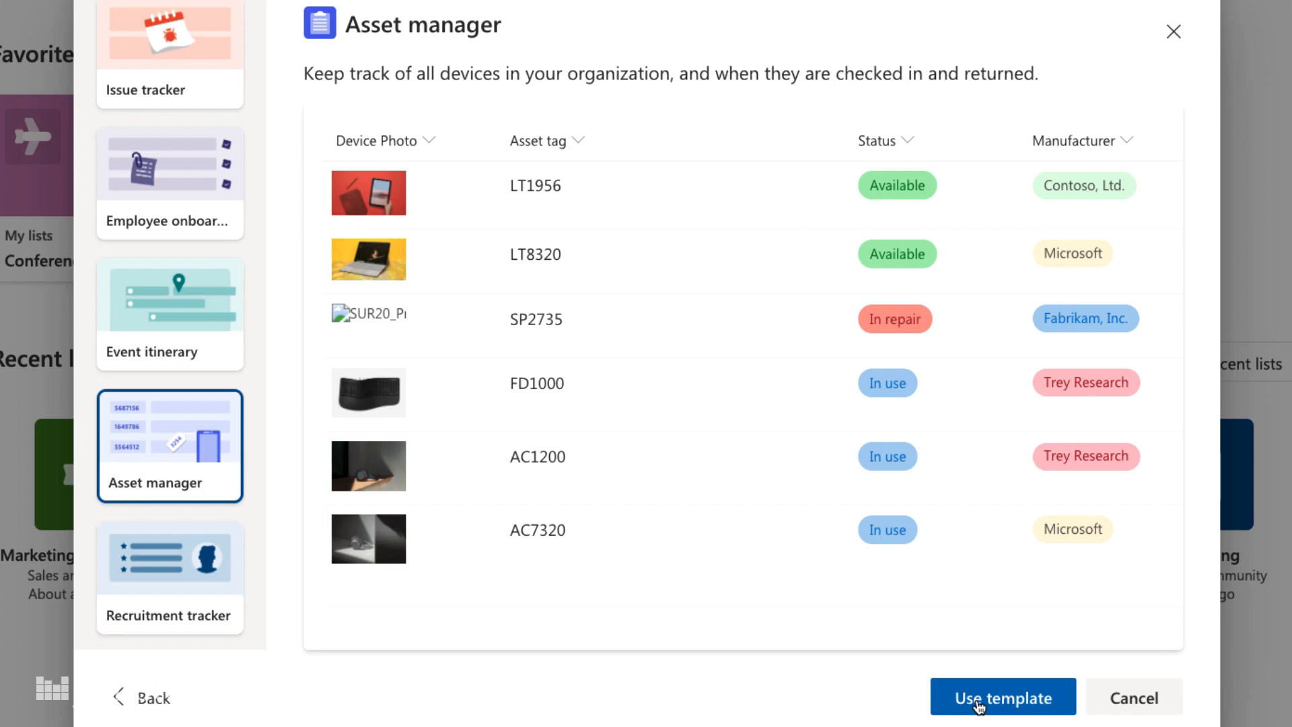
{"action": "left_click", "coordinate": [1003, 716]}
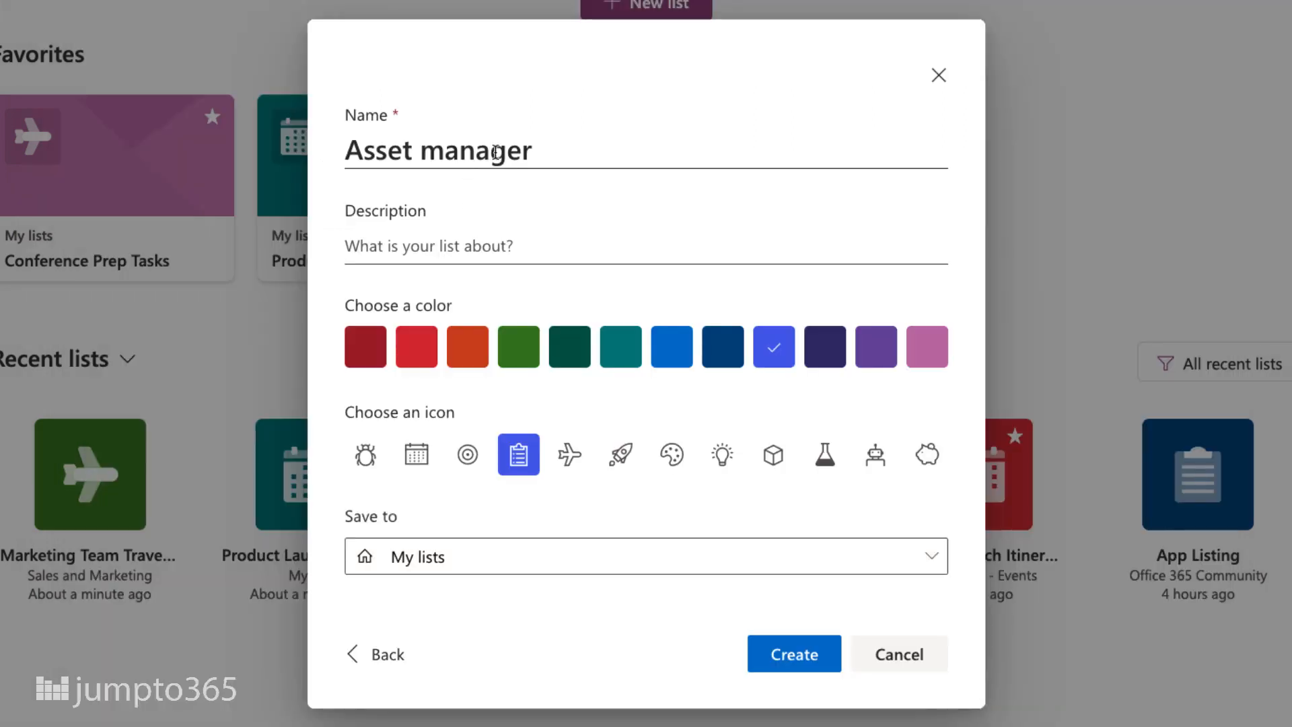
Create the list 'Tech Assets Coming to Conference', saved to the Campaigns - Events site.
{"action": "type", "text": "Tech Assets Coming to"}
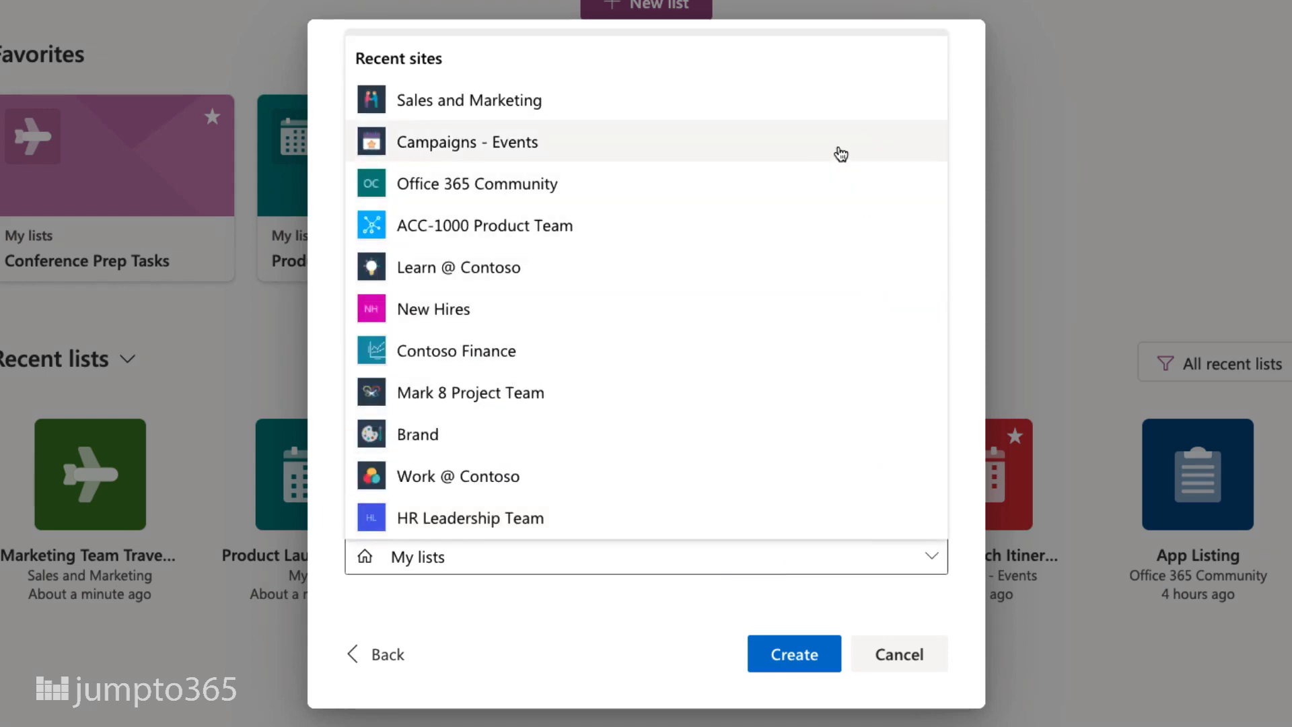
{"action": "left_click", "coordinate": [467, 142]}
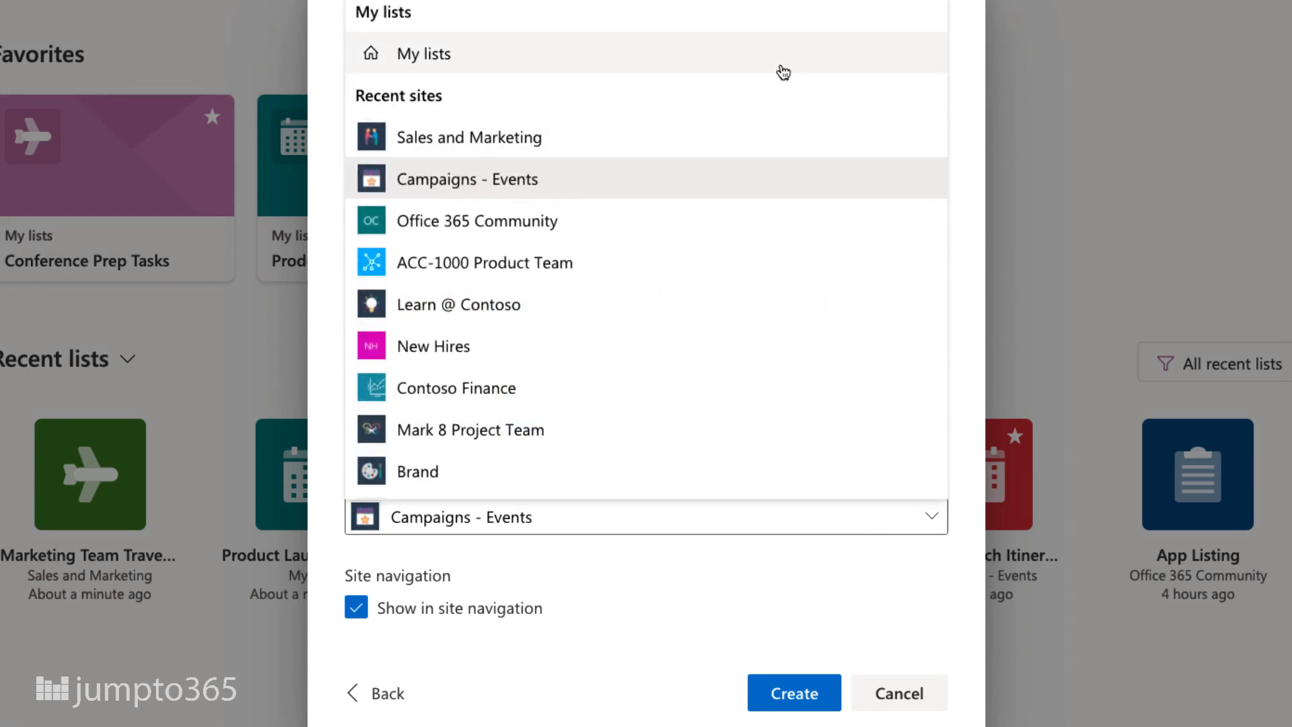
{"action": "mouse_move", "coordinate": [764, 604]}
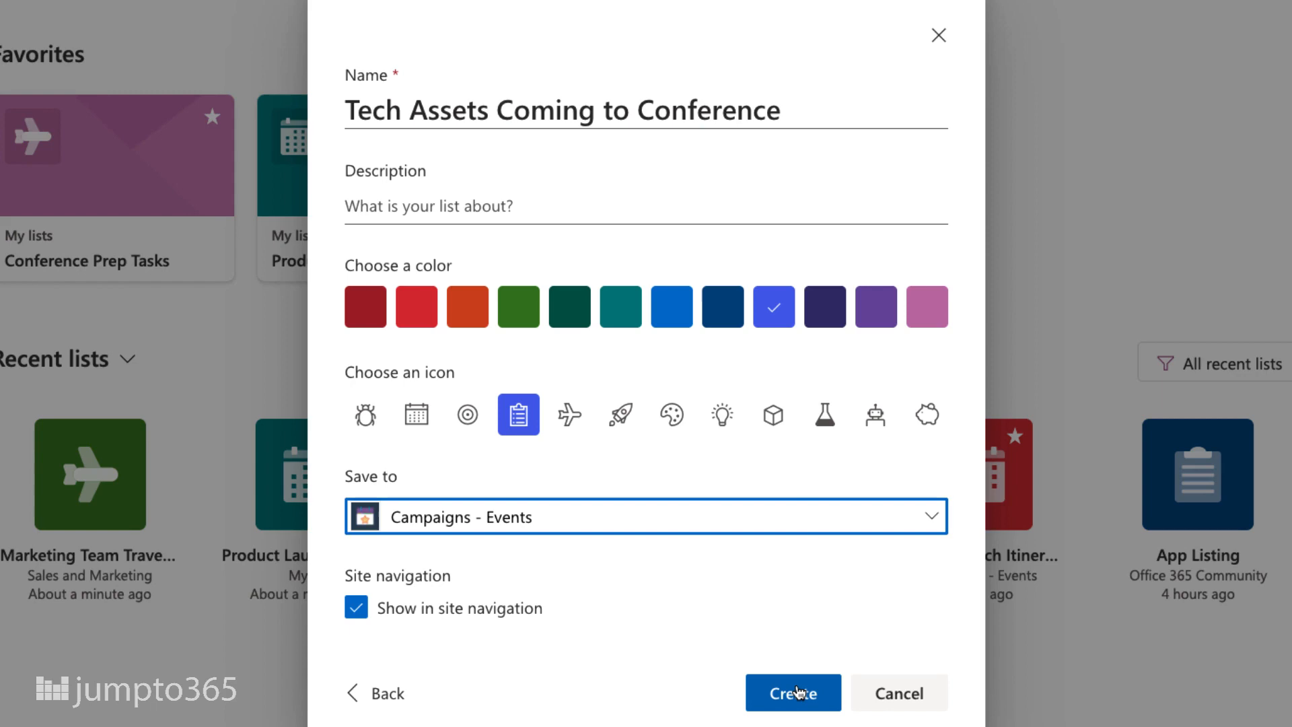
{"action": "left_click", "coordinate": [793, 693]}
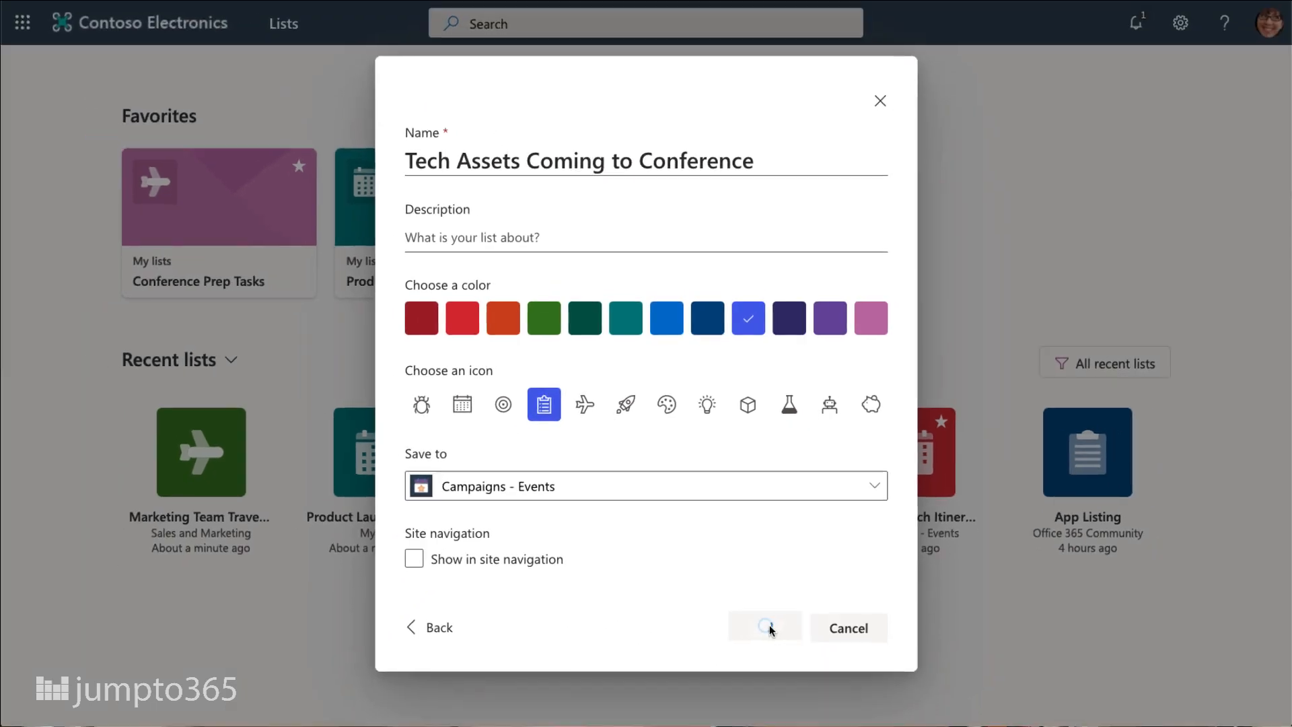
{"action": "left_click", "coordinate": [765, 628]}
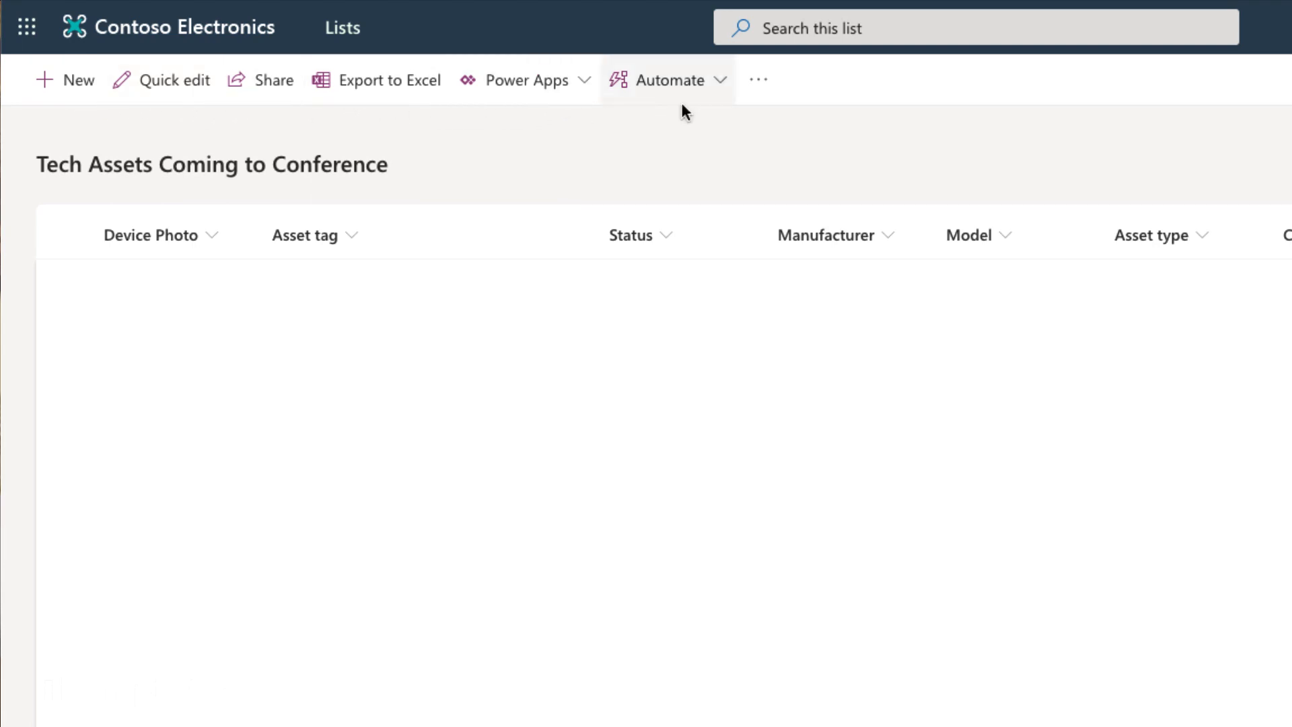
Show the extra command bar options, including alerts, for the new list.
{"action": "left_click", "coordinate": [759, 79]}
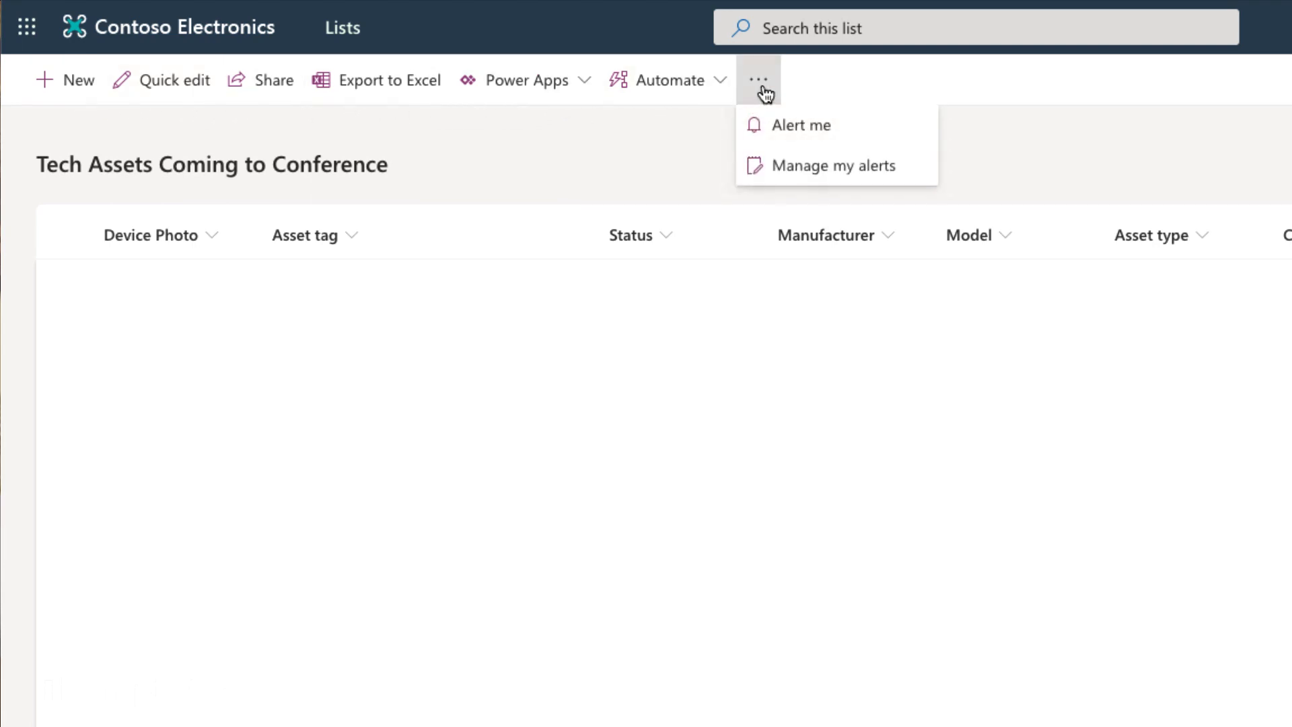
{"action": "mouse_move", "coordinate": [761, 79]}
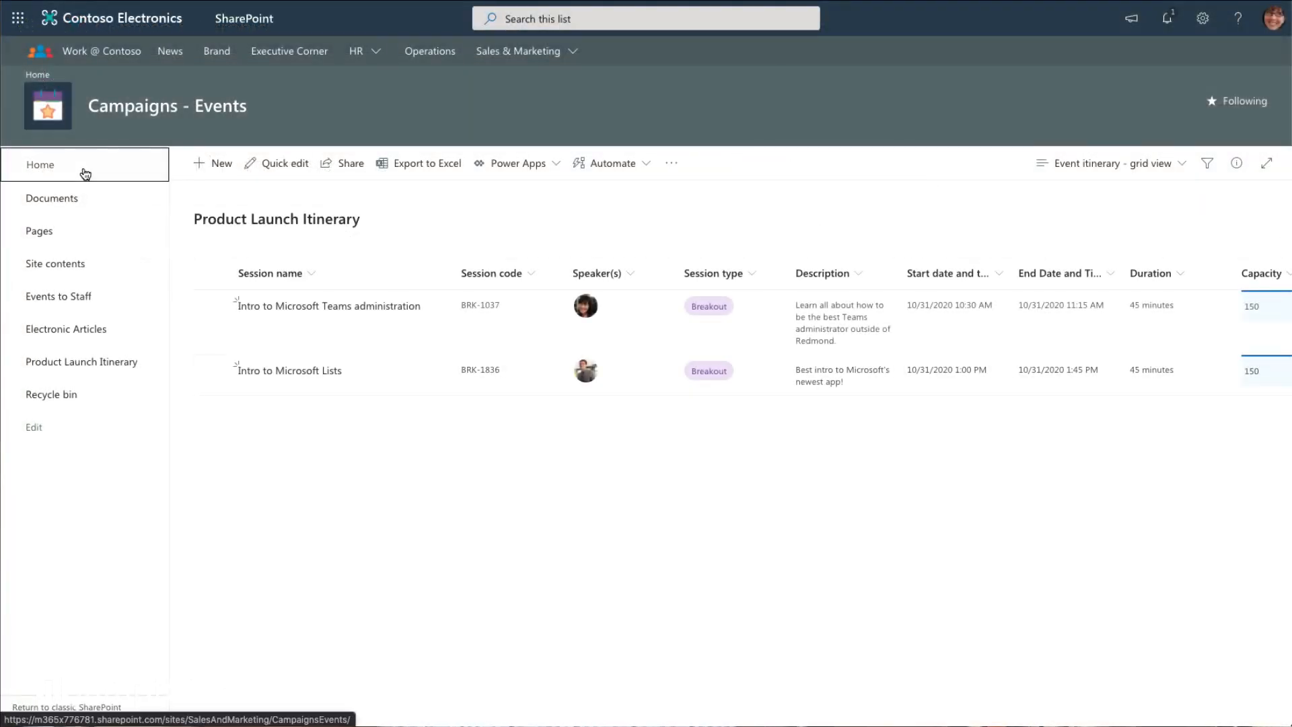
Add a List web part to a new section on the Campaigns - Events home page.
{"action": "left_click", "coordinate": [39, 164]}
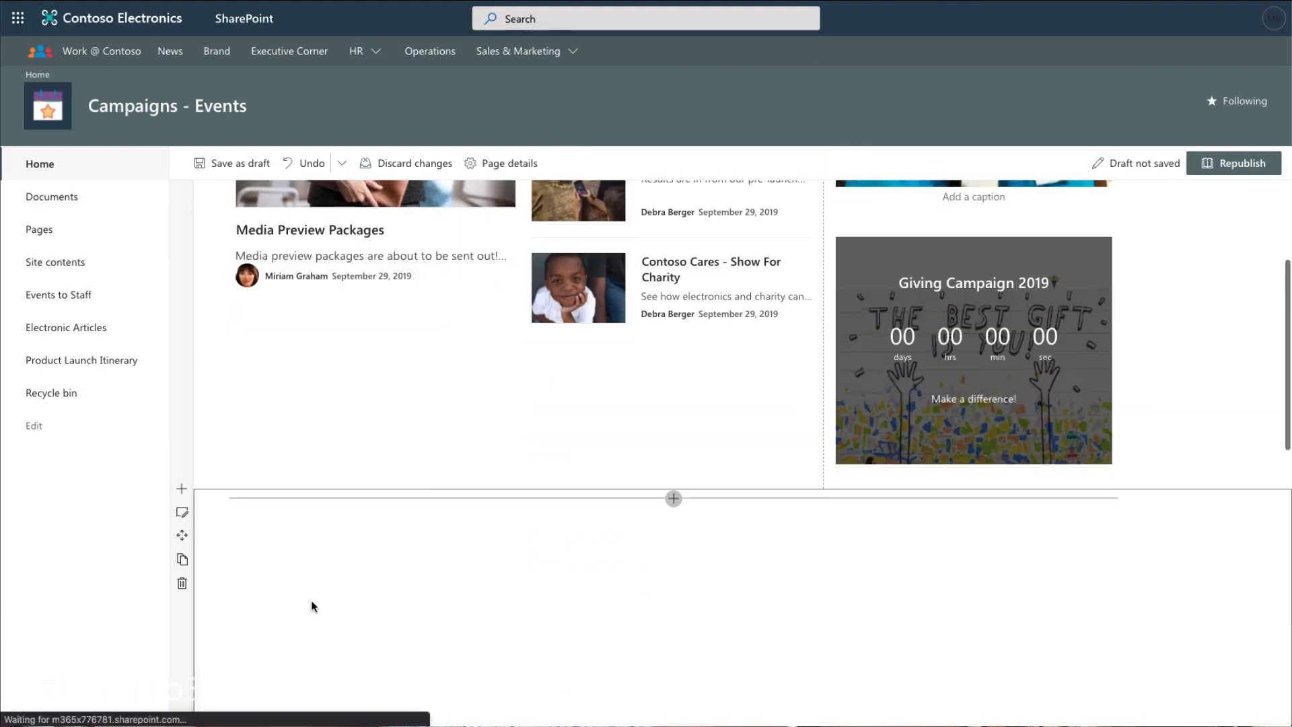
{"action": "left_click", "coordinate": [673, 498]}
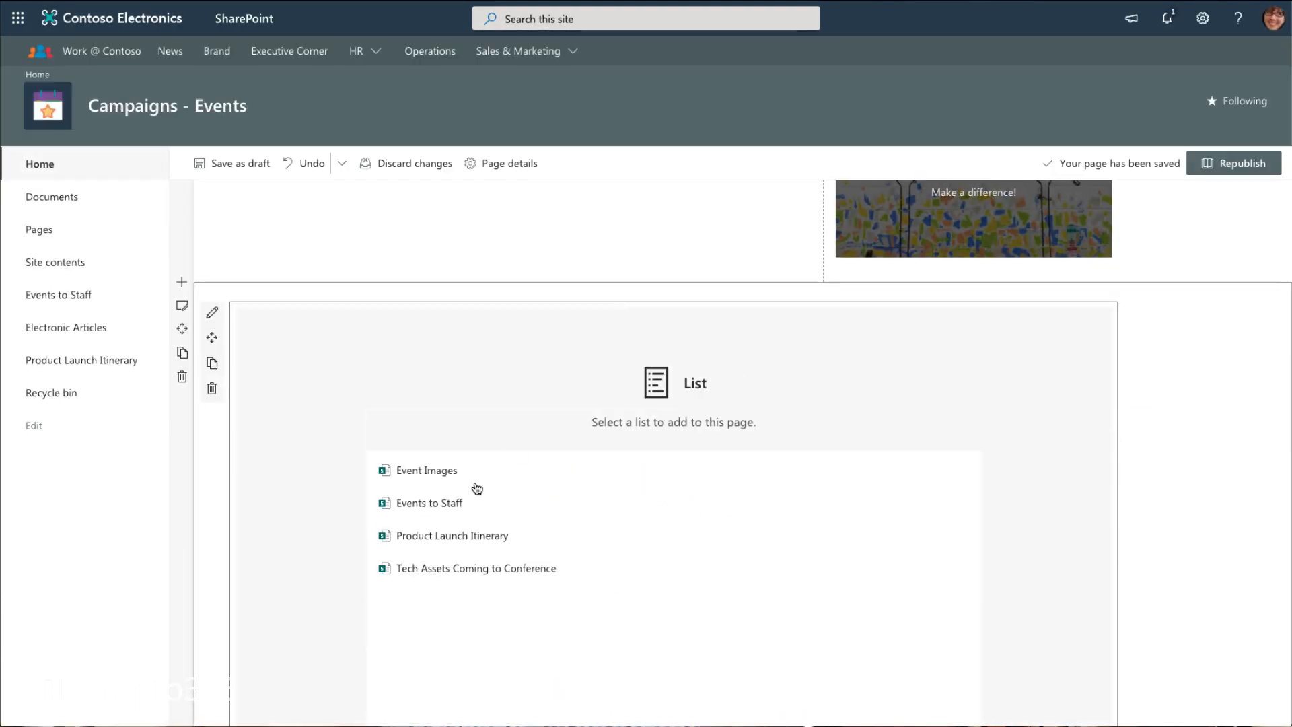
{"action": "left_click", "coordinate": [452, 536]}
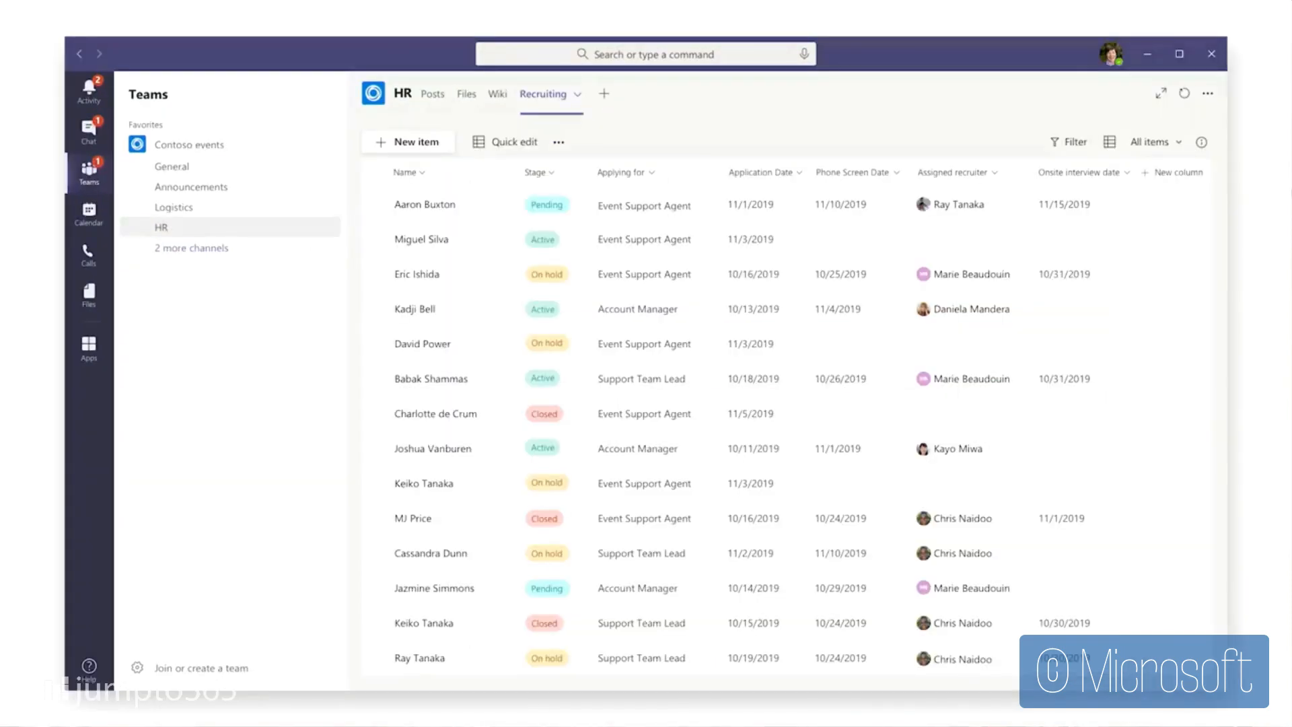
Open the Recruiting tab in the Contoso events team's HR channel.
{"action": "left_click", "coordinate": [425, 205]}
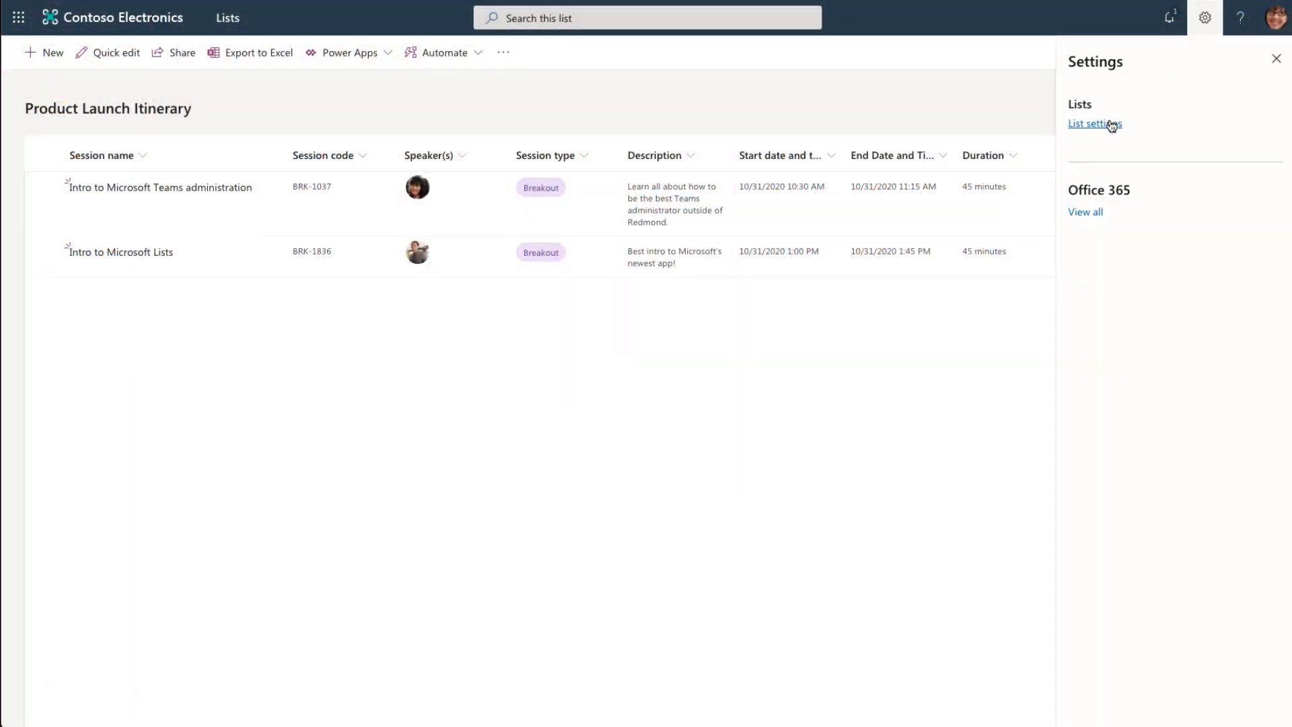
Open the settings of the Event itinerary - June Conference list.
{"action": "left_click", "coordinate": [1093, 124]}
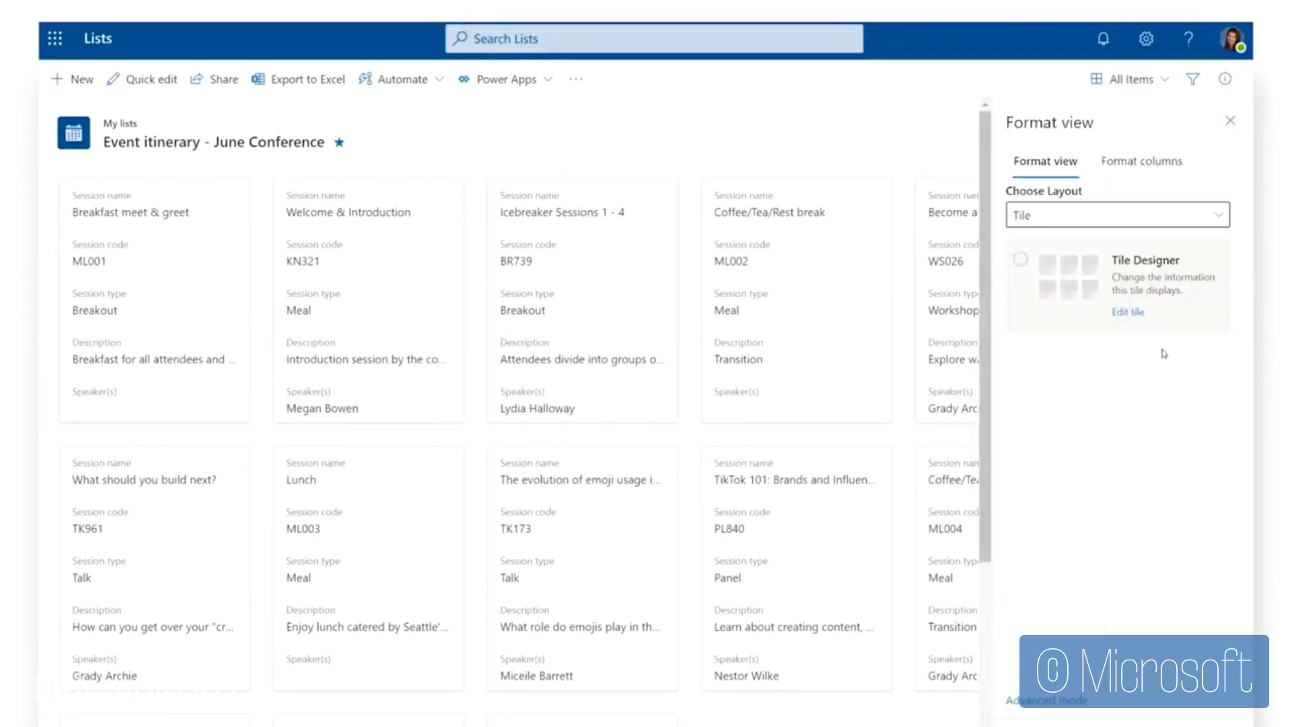
Show speaker photos on the Event itinerary tiles and hide the column names.
{"action": "left_click", "coordinate": [1128, 312]}
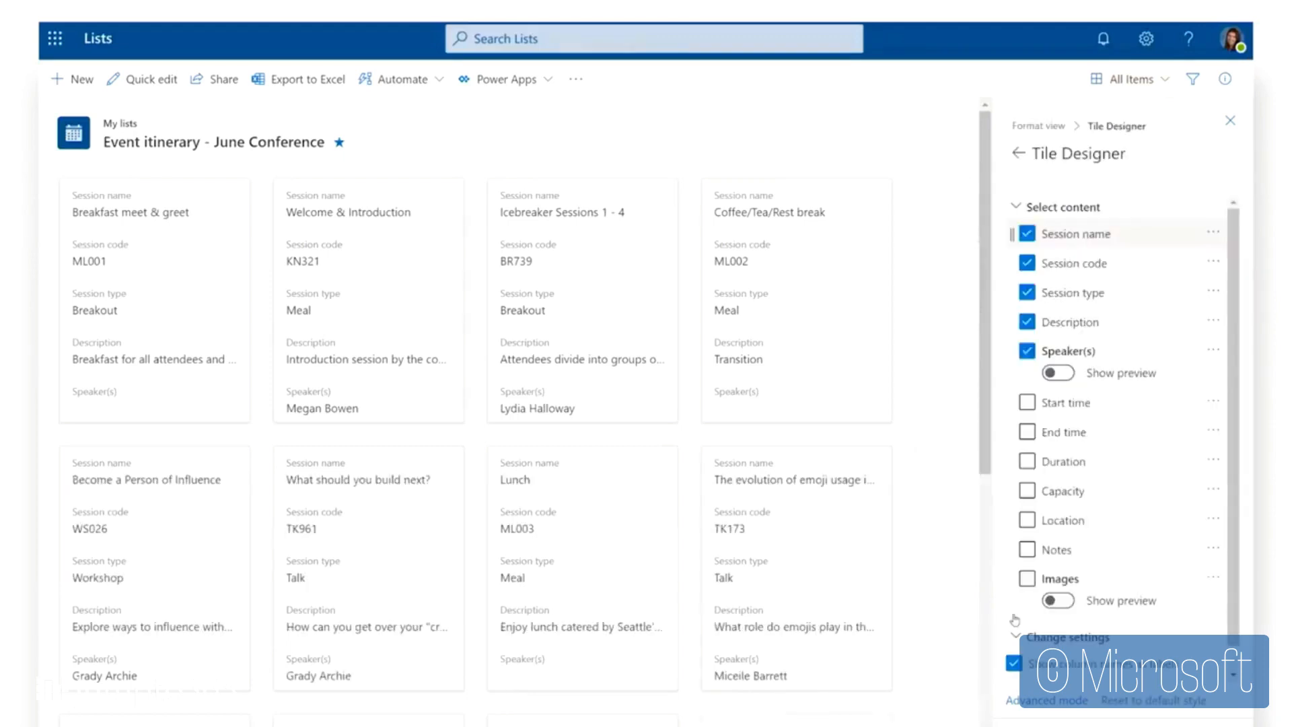
{"action": "left_click", "coordinate": [1027, 579]}
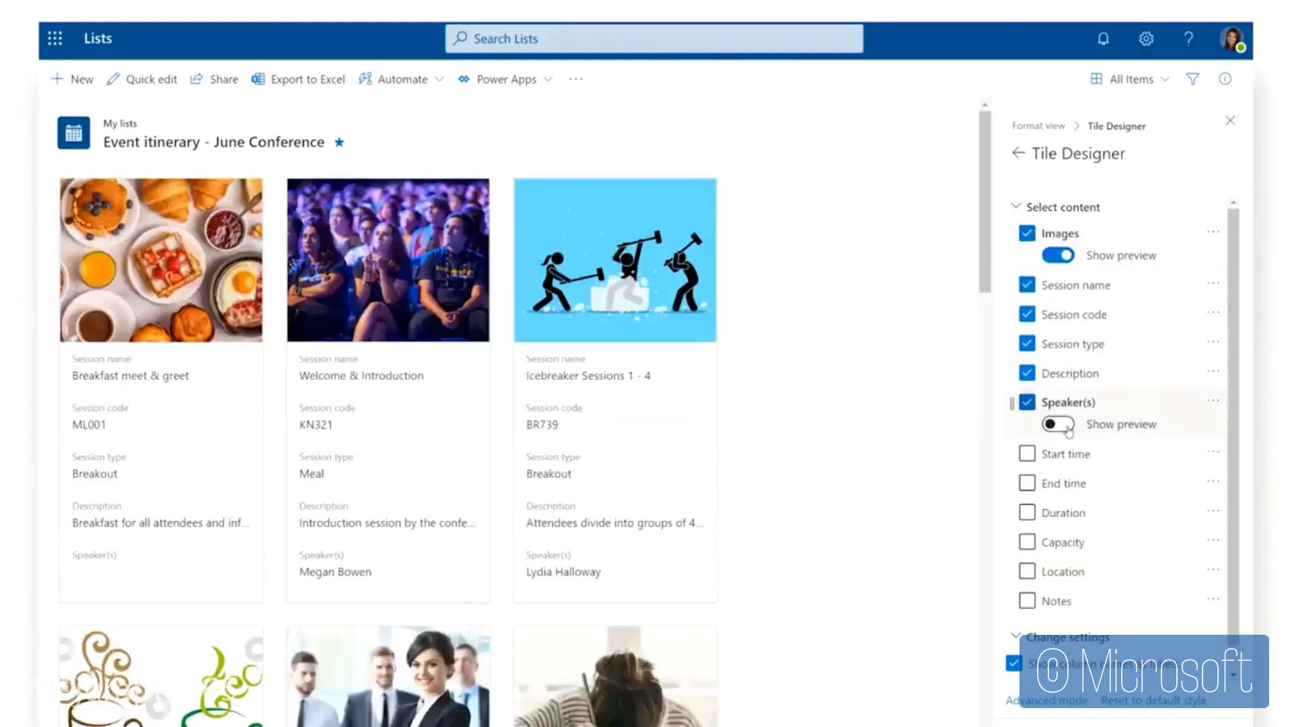
{"action": "left_click", "coordinate": [1057, 424]}
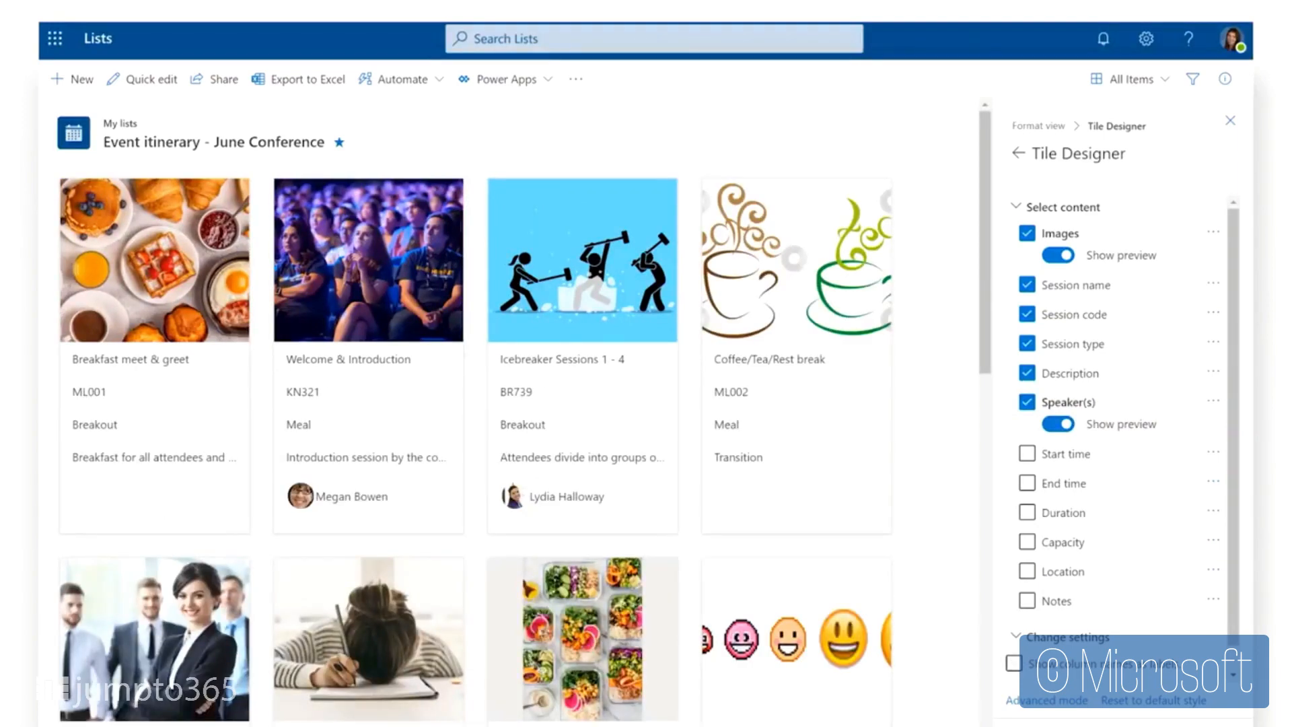
{"action": "left_click", "coordinate": [1230, 120]}
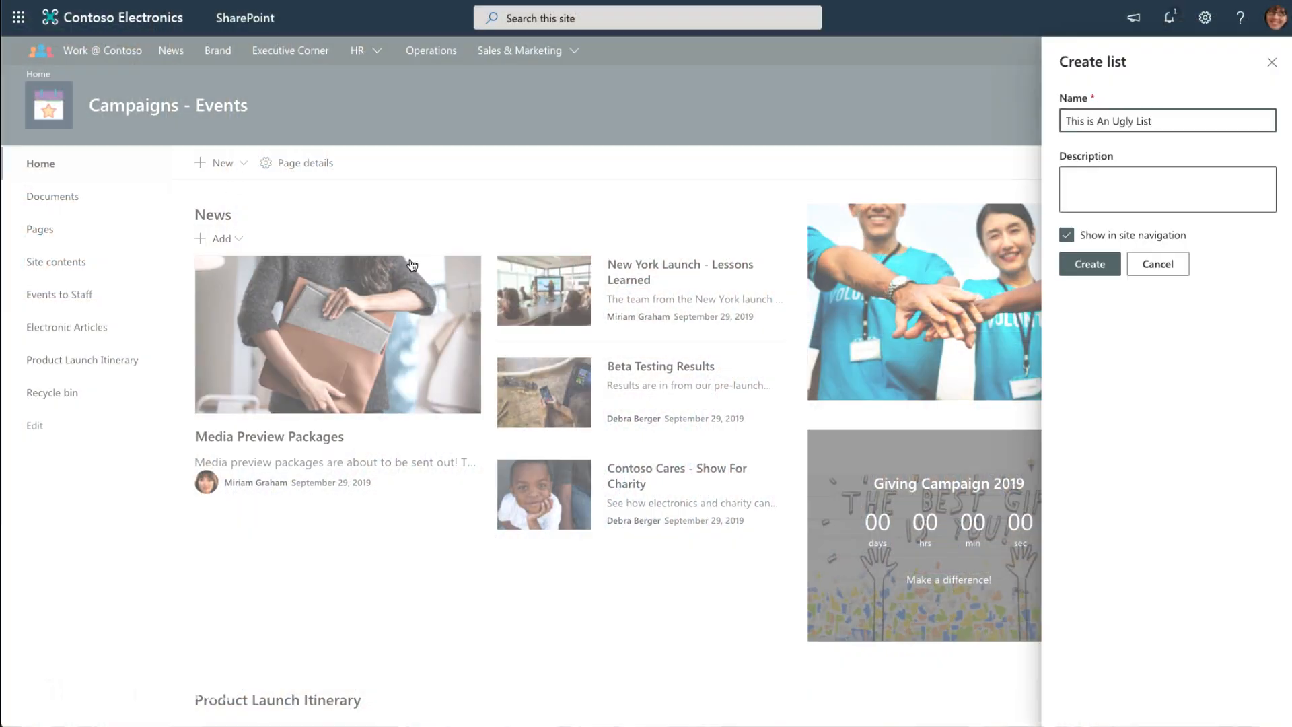
Create This is An Ugly List and add a Date and time column named Date.
{"action": "left_click", "coordinate": [1089, 264]}
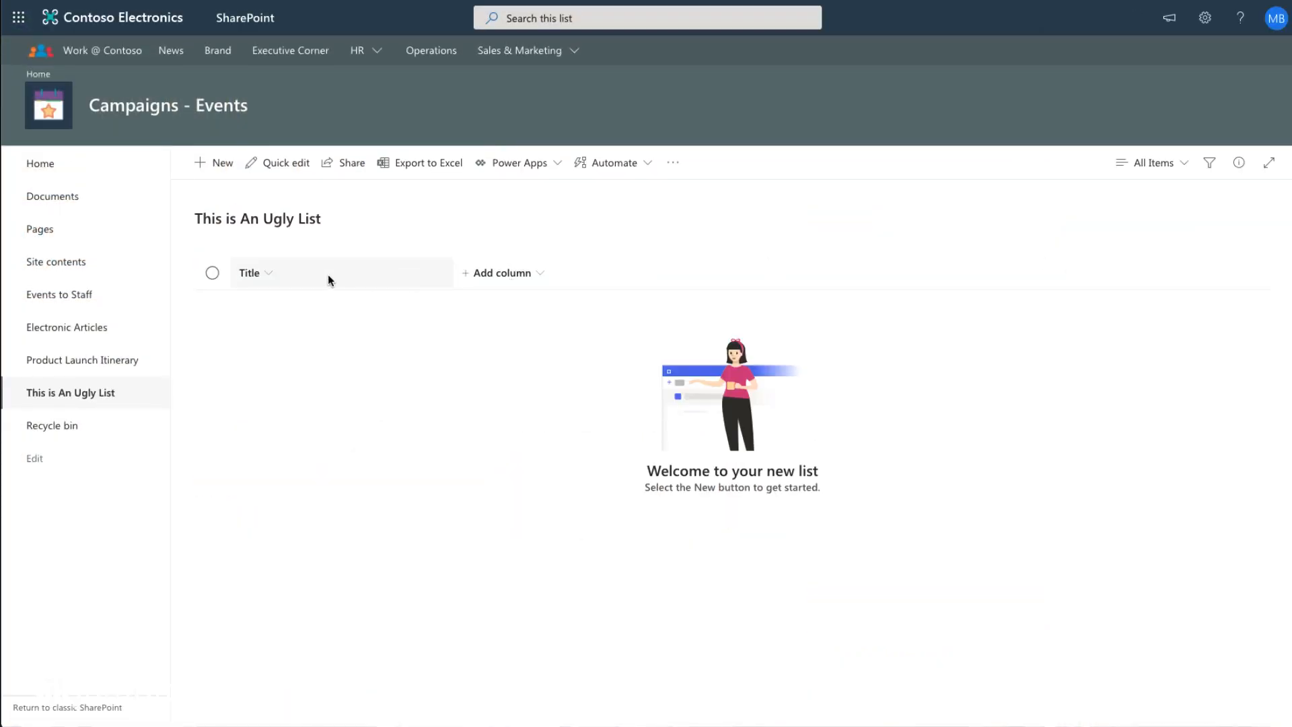
{"action": "left_click", "coordinate": [502, 272]}
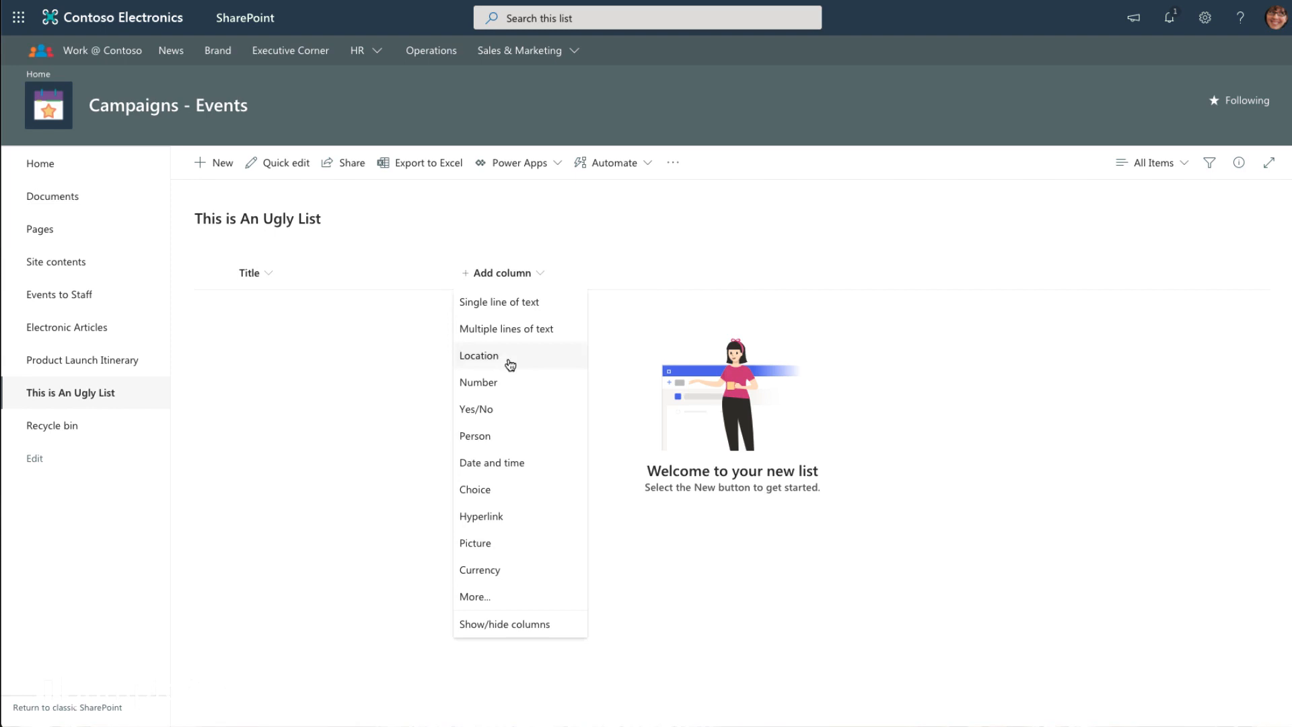
{"action": "left_click", "coordinate": [492, 463]}
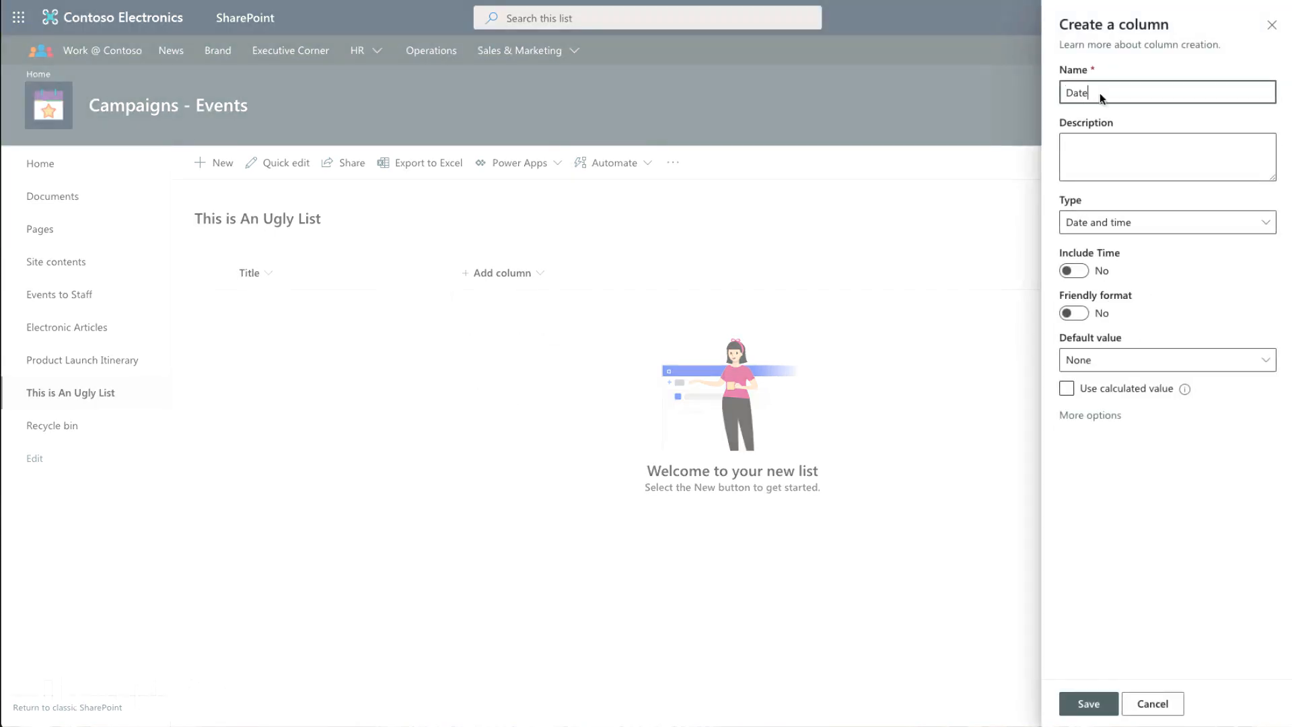
{"action": "left_click", "coordinate": [1089, 722]}
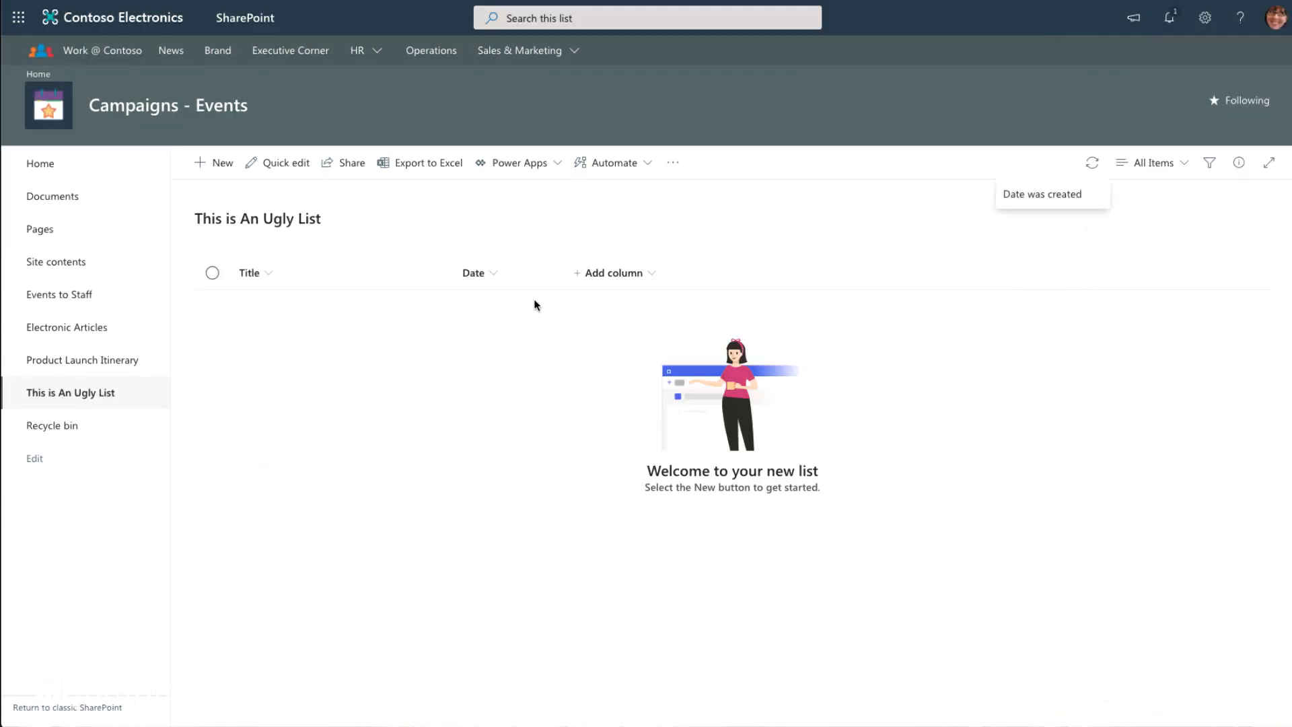
{"action": "left_click", "coordinate": [213, 163]}
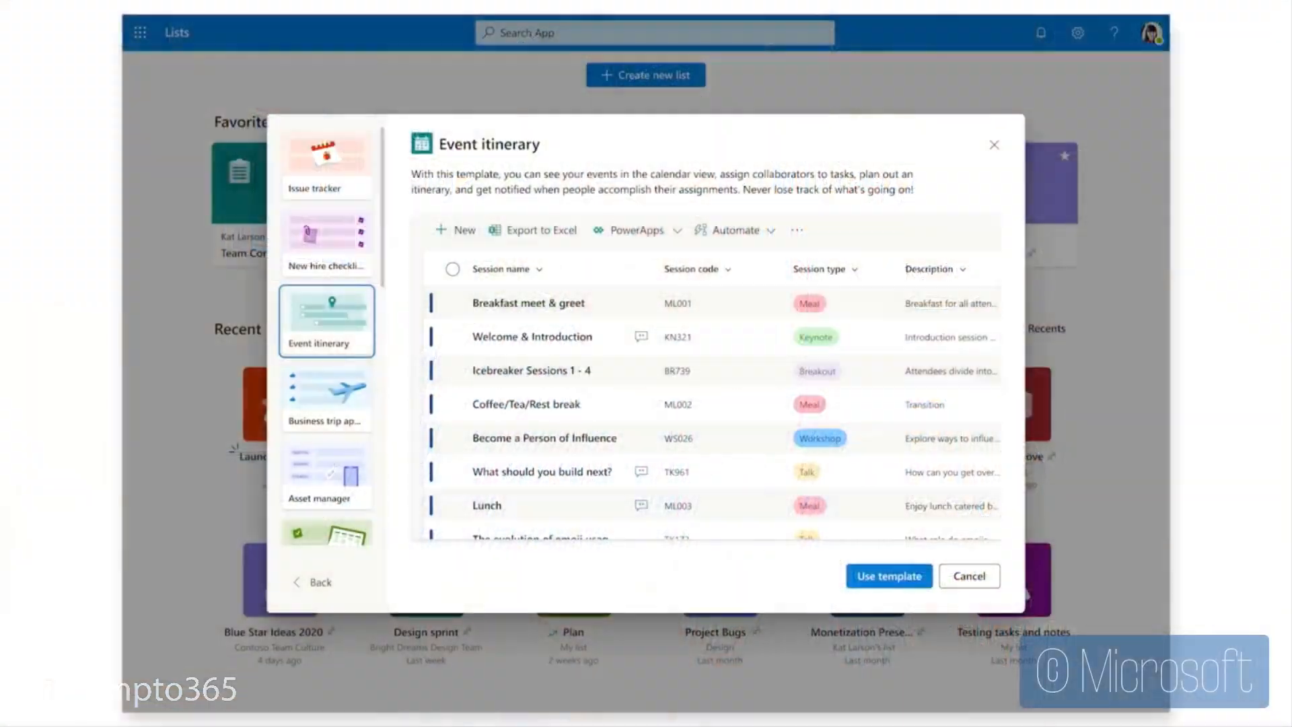
Describe the list as 'Track all sessions and speakers for June launch event', dark blue, clipboard icon.
{"action": "left_click", "coordinate": [889, 577]}
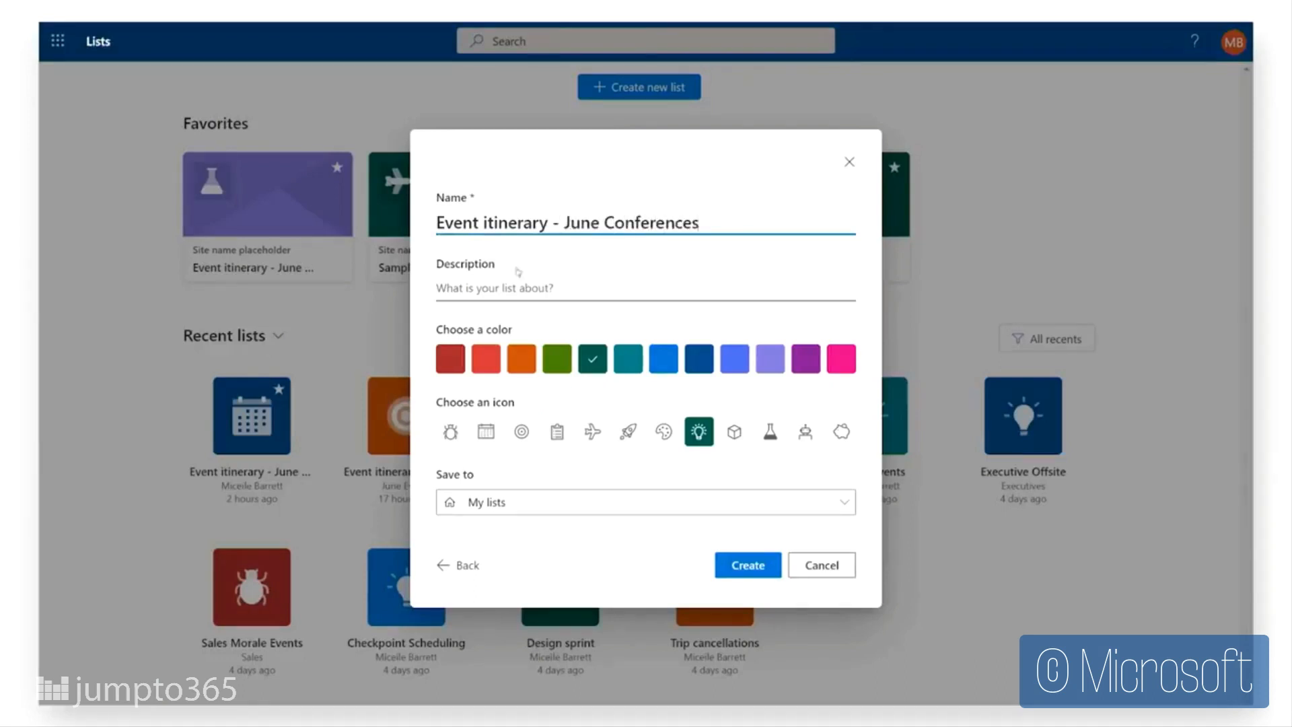
{"action": "type", "text": "Track all sessions and speakers for June launch event"}
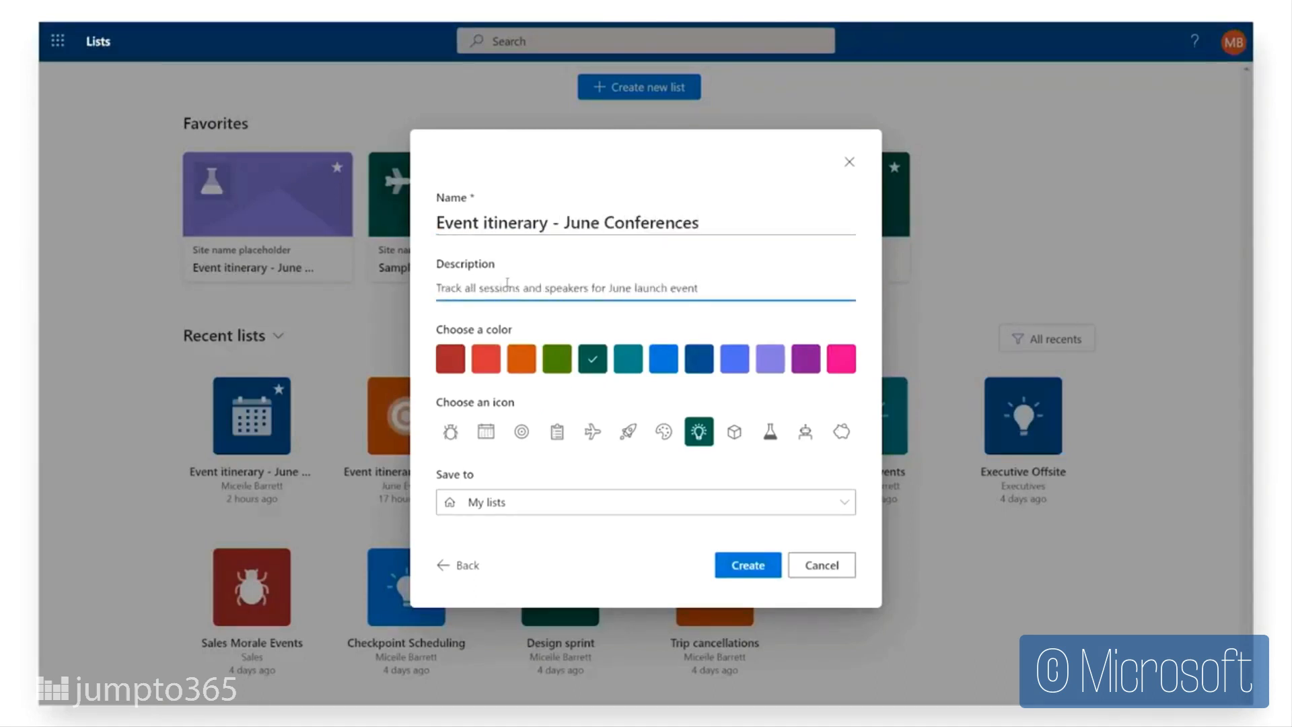
{"action": "left_click", "coordinate": [700, 358]}
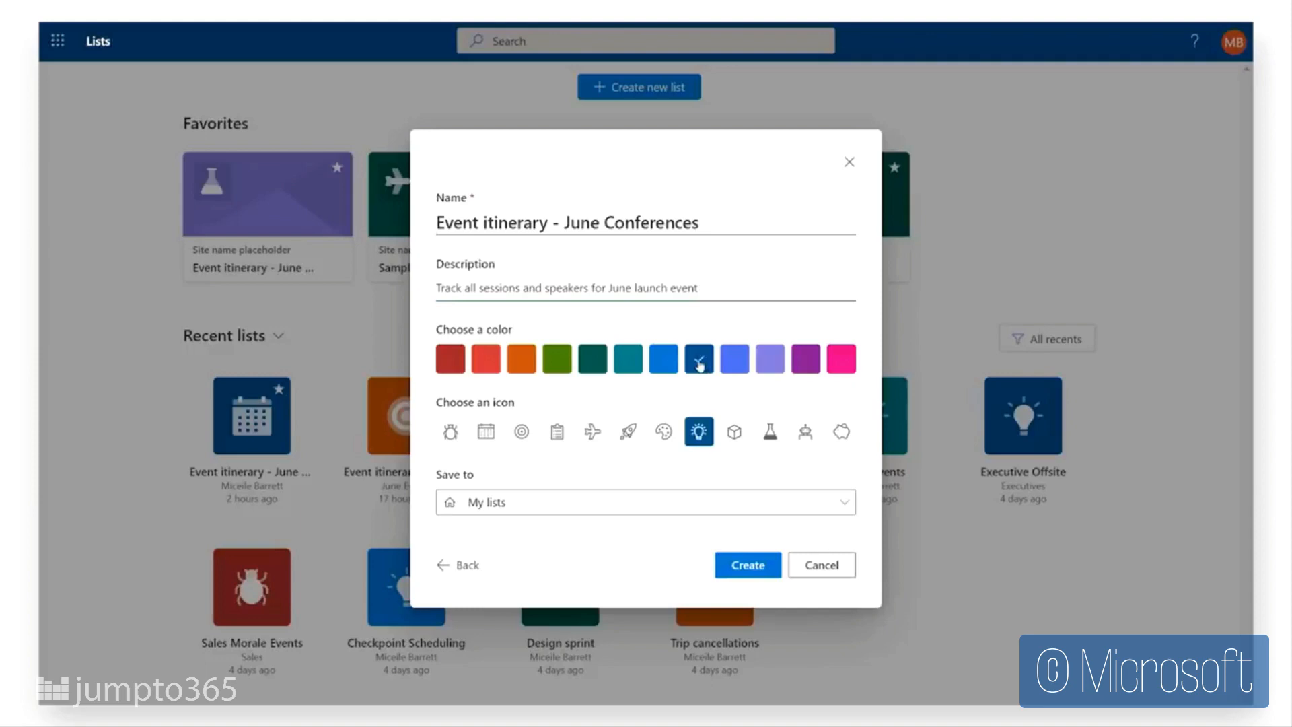
{"action": "left_click", "coordinate": [557, 432]}
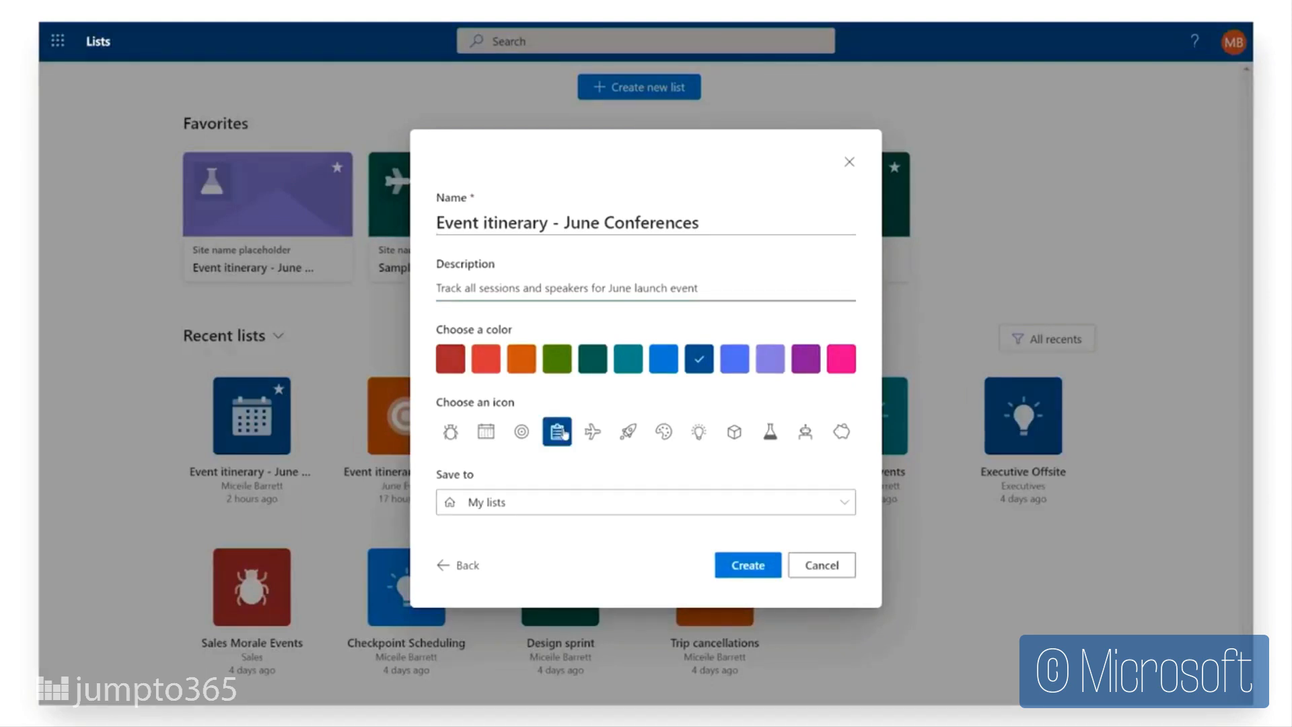
{"action": "left_click", "coordinate": [644, 502]}
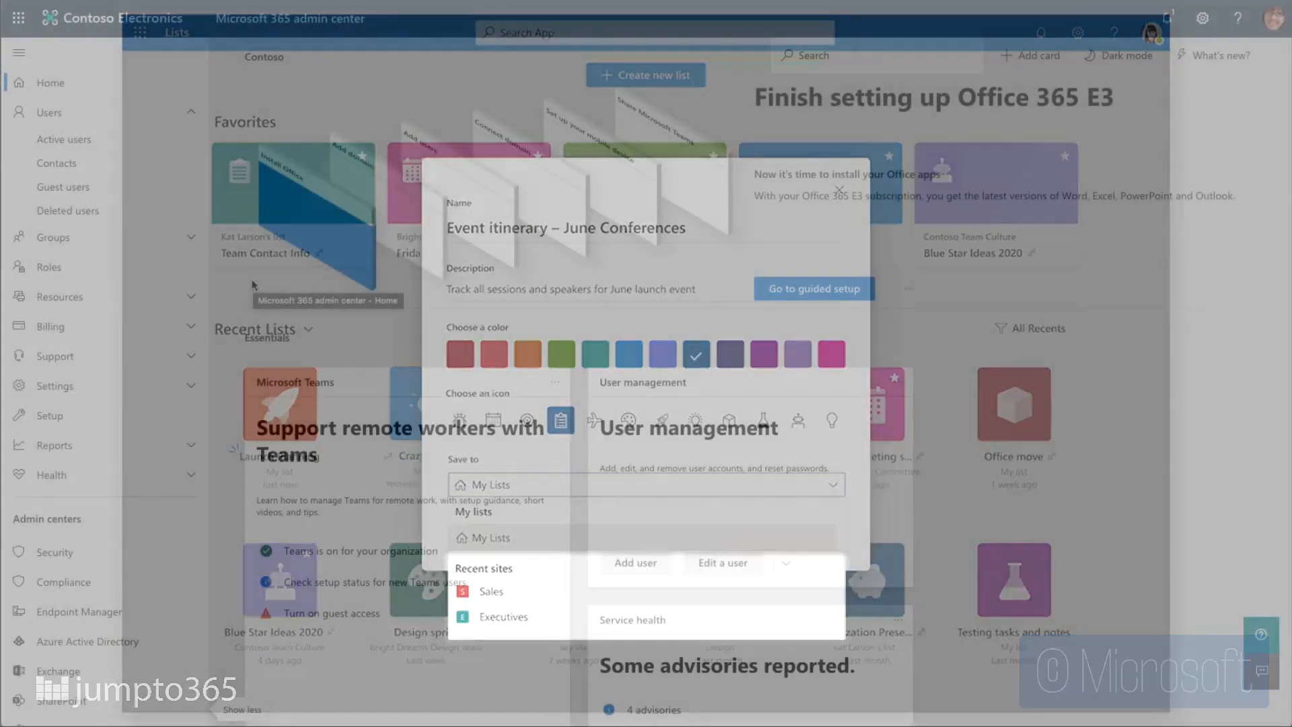
Open the Organization profile tab under Org settings in the Microsoft 365 admin center.
{"action": "left_click", "coordinate": [65, 460]}
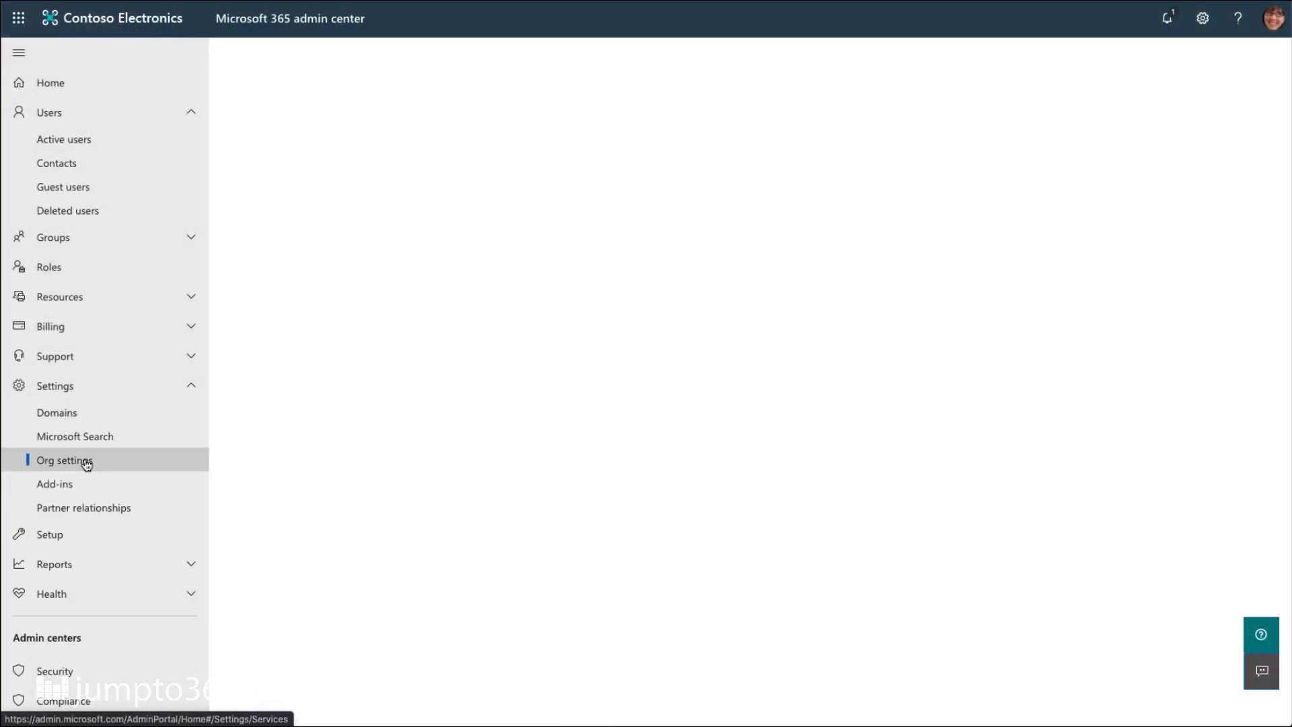
{"action": "left_click", "coordinate": [65, 460]}
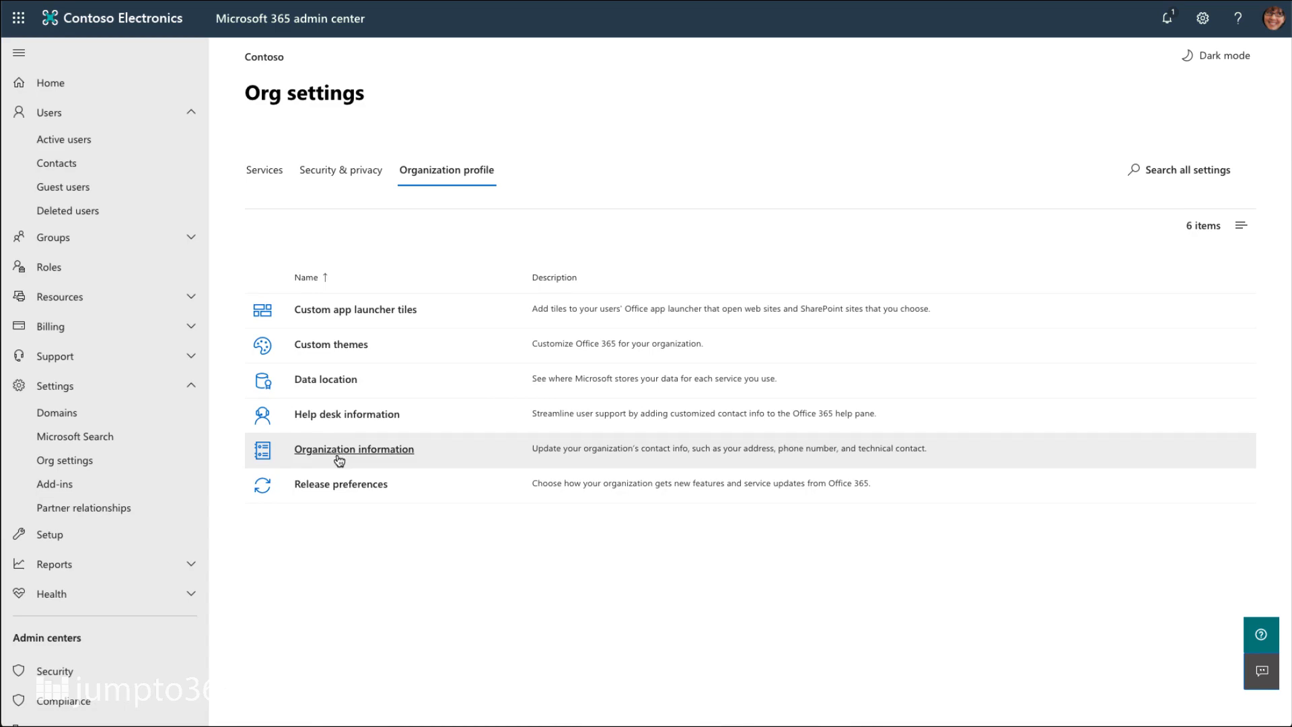
{"action": "left_click", "coordinate": [341, 484]}
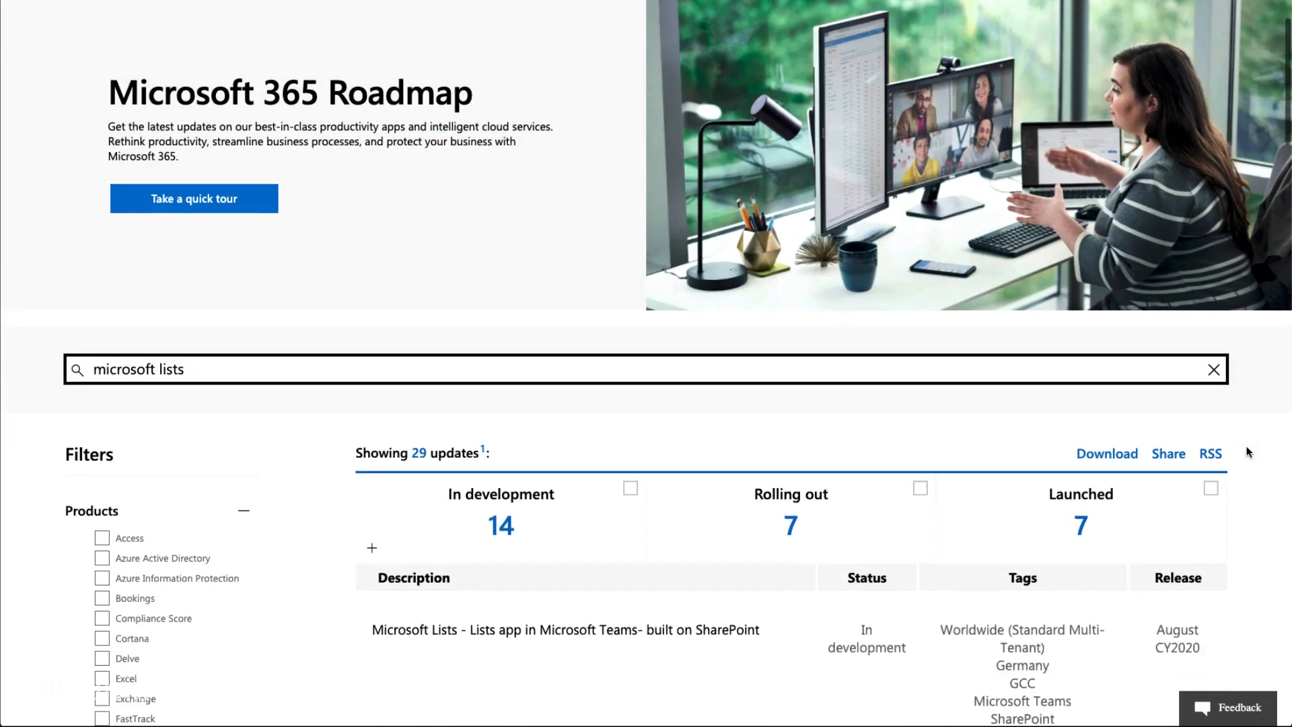
Scroll through the 29 Microsoft Lists roadmap results, including calendar view and sticky first column.
{"action": "scroll", "scroll_direction": "down", "scroll_amount": 3}
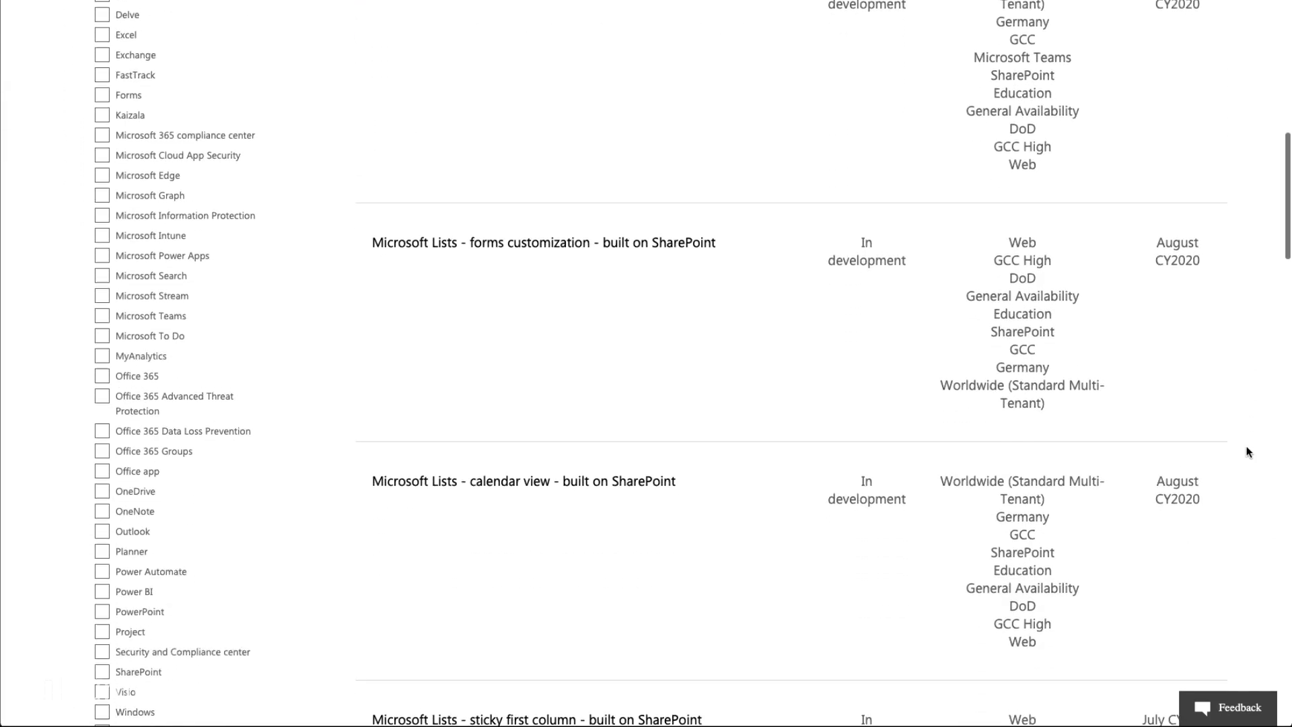
{"action": "scroll", "scroll_direction": "down", "scroll_amount": 3}
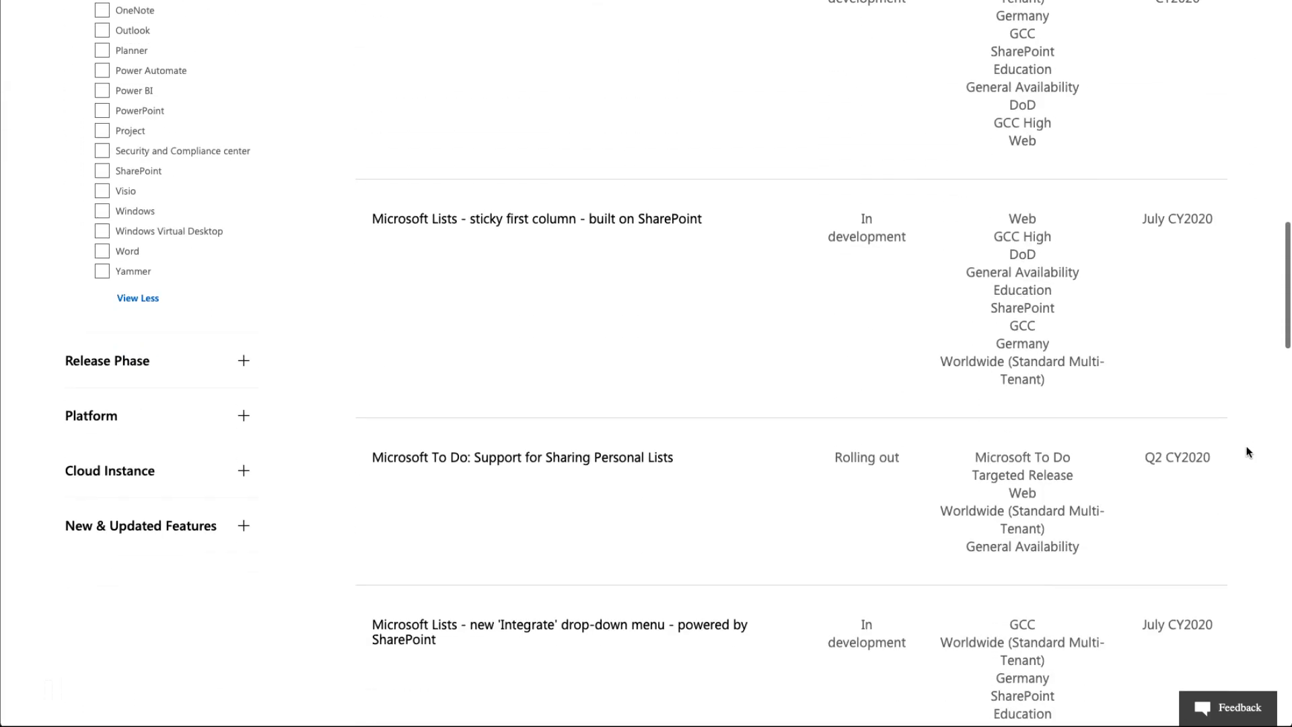
{"action": "scroll", "scroll_direction": "down", "scroll_amount": 3}
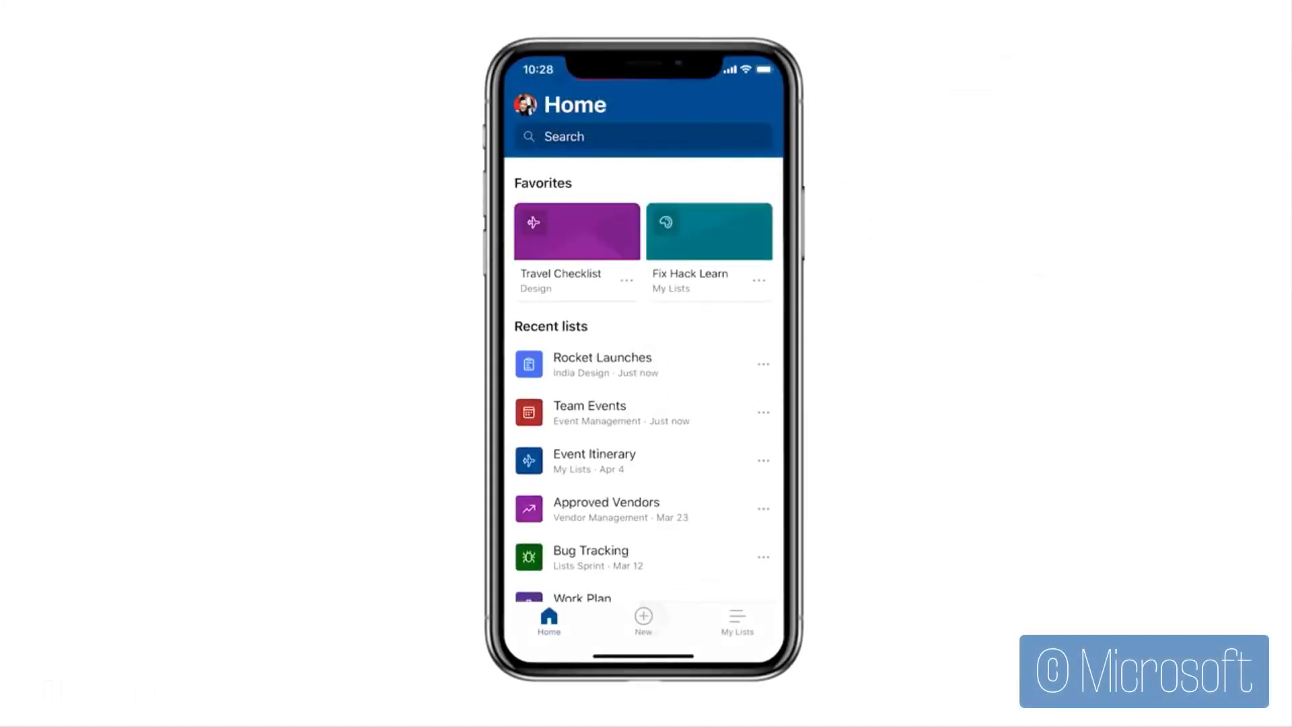
Start a new list in the mobile app and preview the Event itinerary template.
{"action": "left_click", "coordinate": [643, 616]}
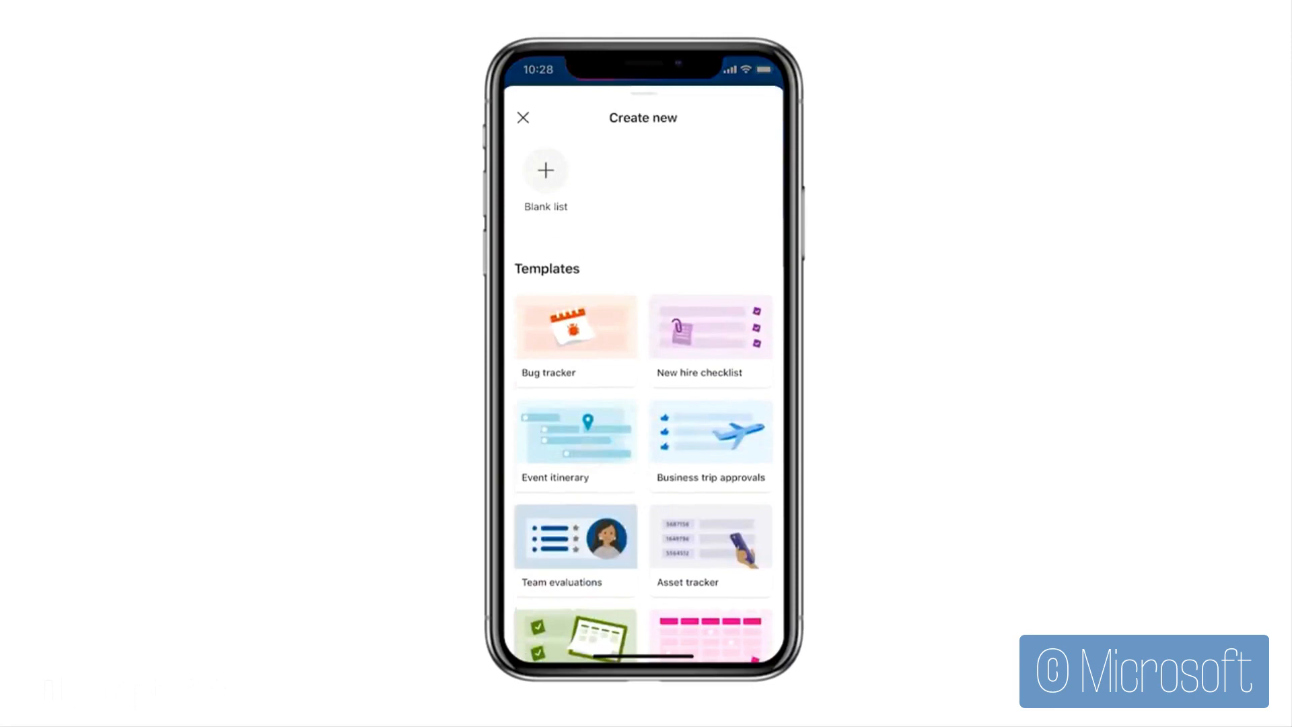
{"action": "left_click", "coordinate": [575, 433]}
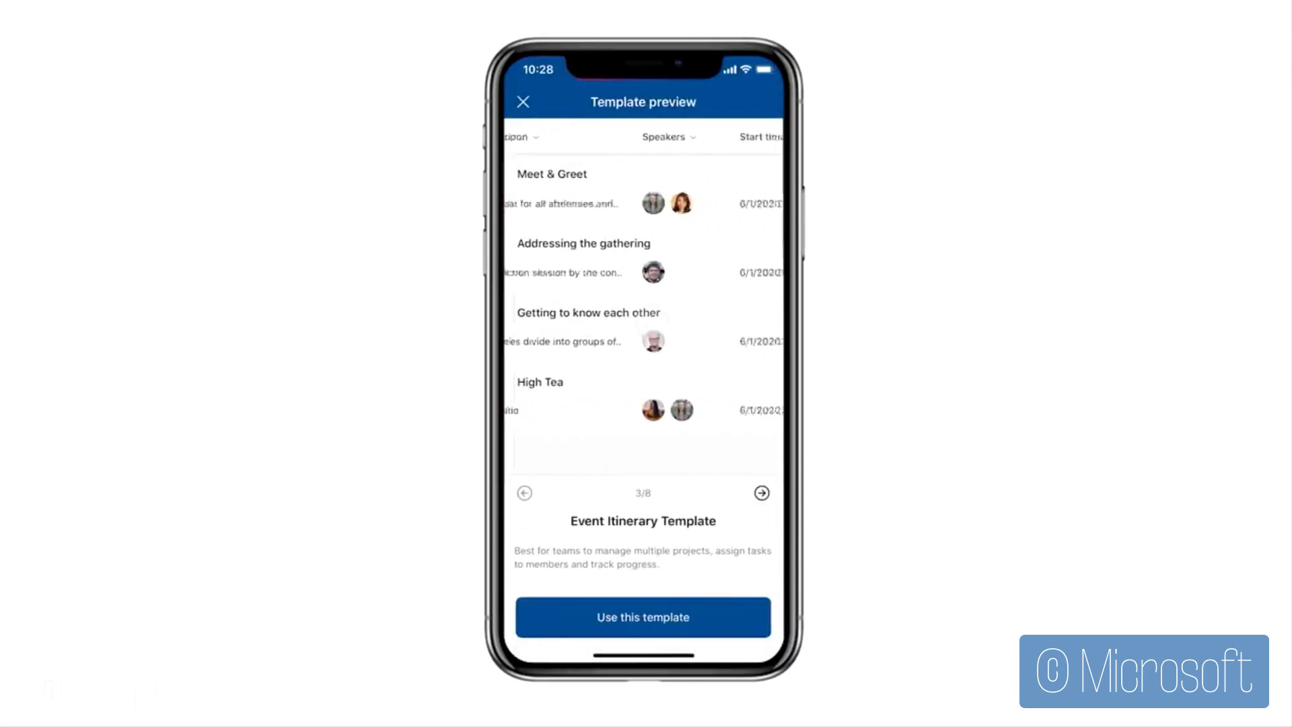